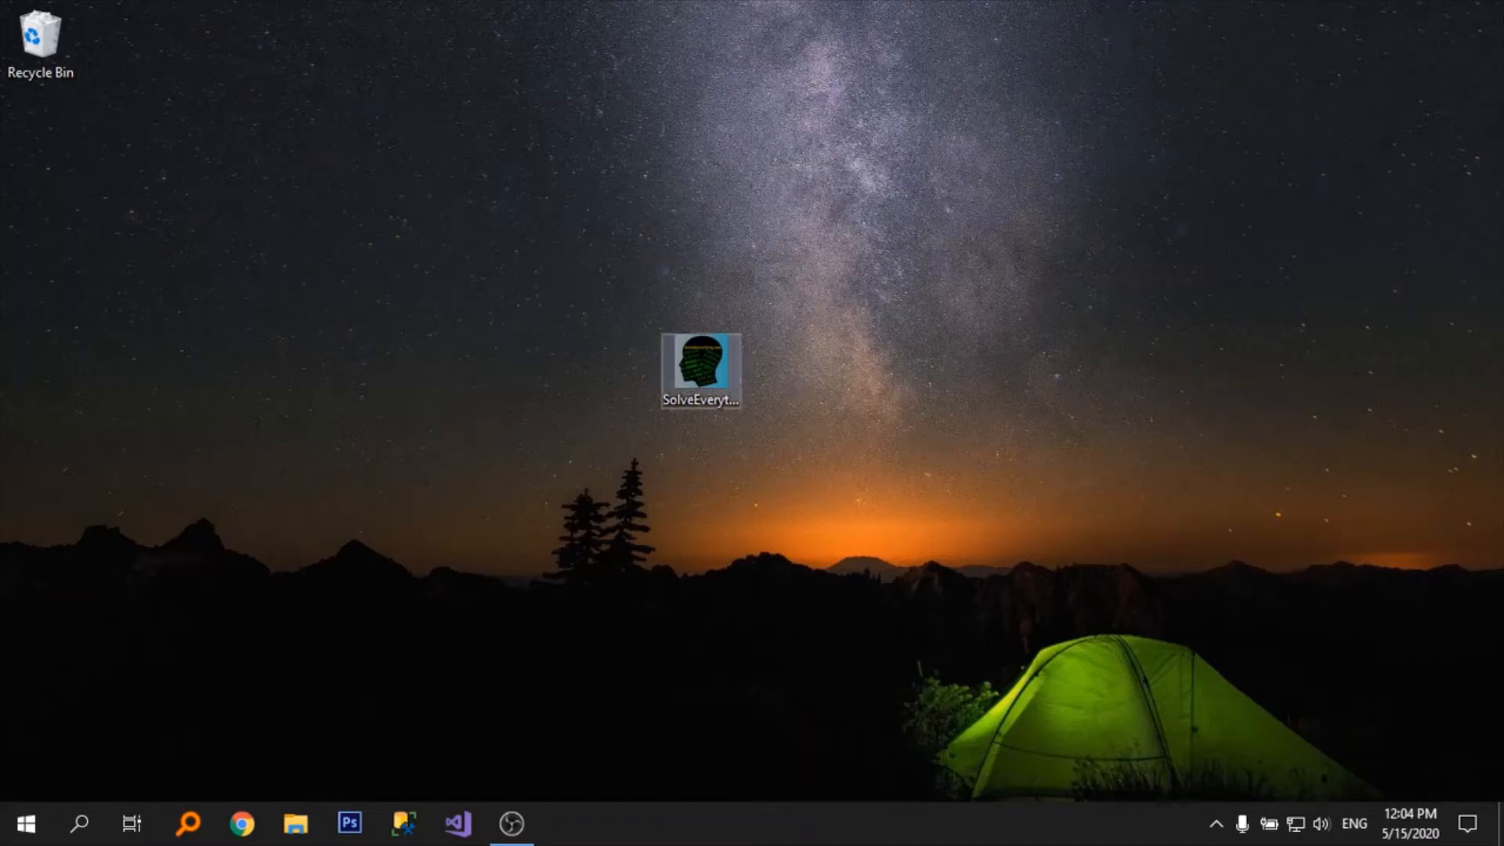
- Open the SolveEverything project in Visual Studio using Open on its desktop icon's context menu
right_click(700, 369)
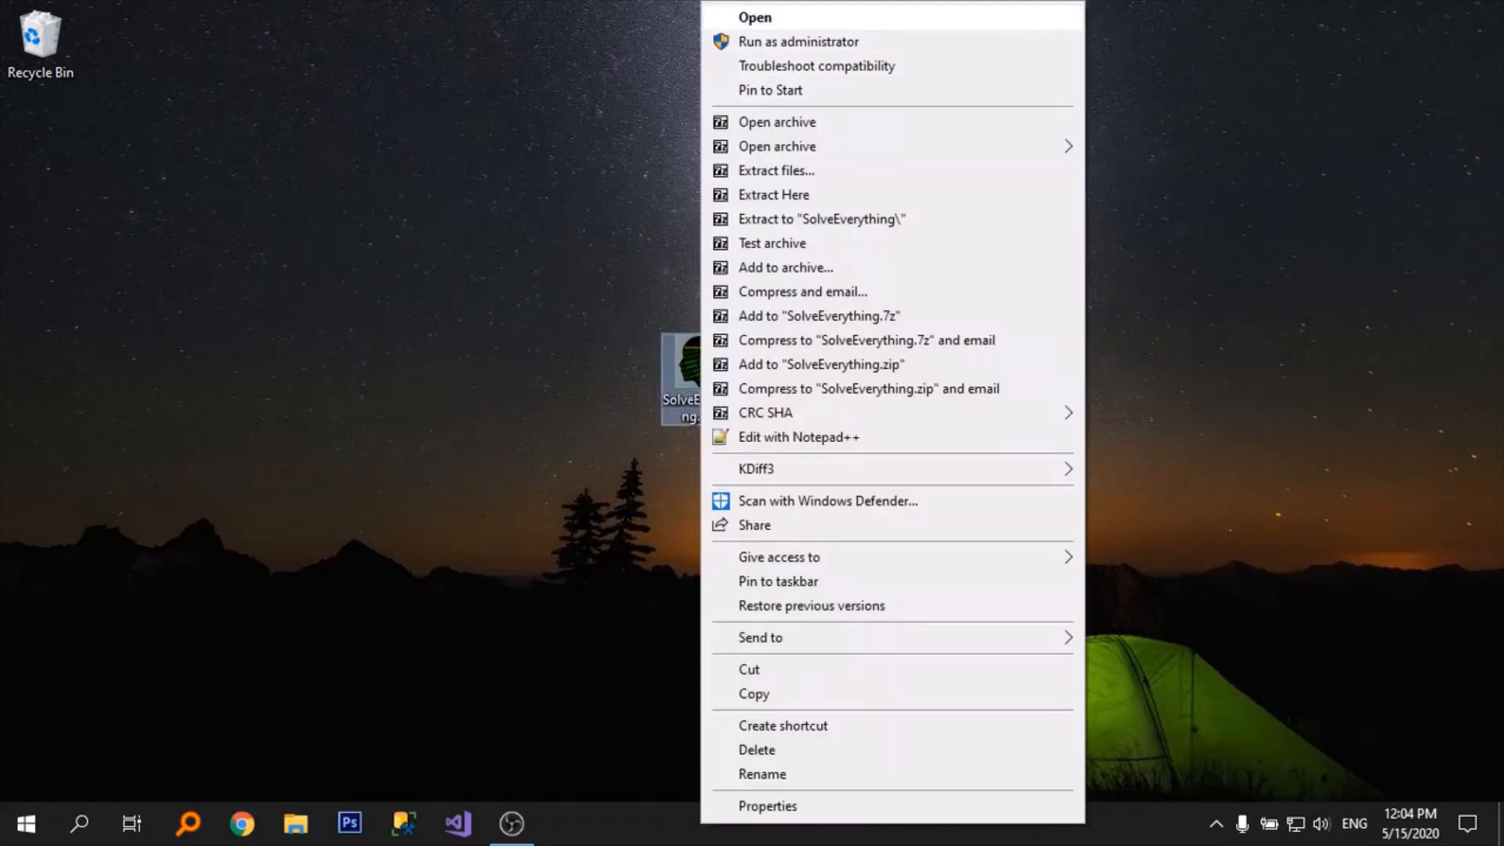
click(756, 18)
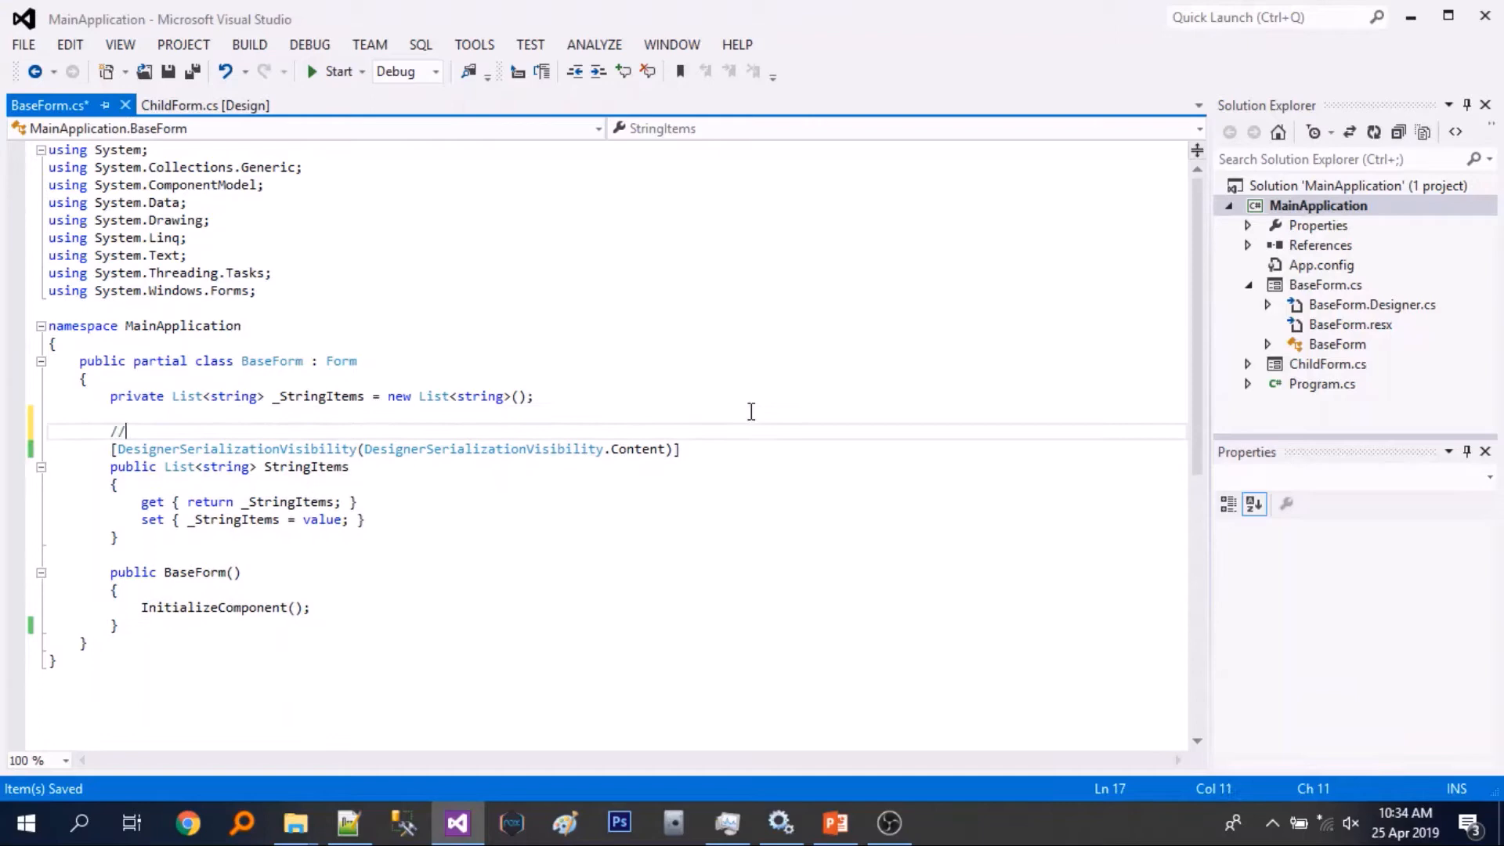
- Comment BaseForm.cs that StringItems is a List<string> property, then note 'lets build and test'
text(we do have a property named "St)
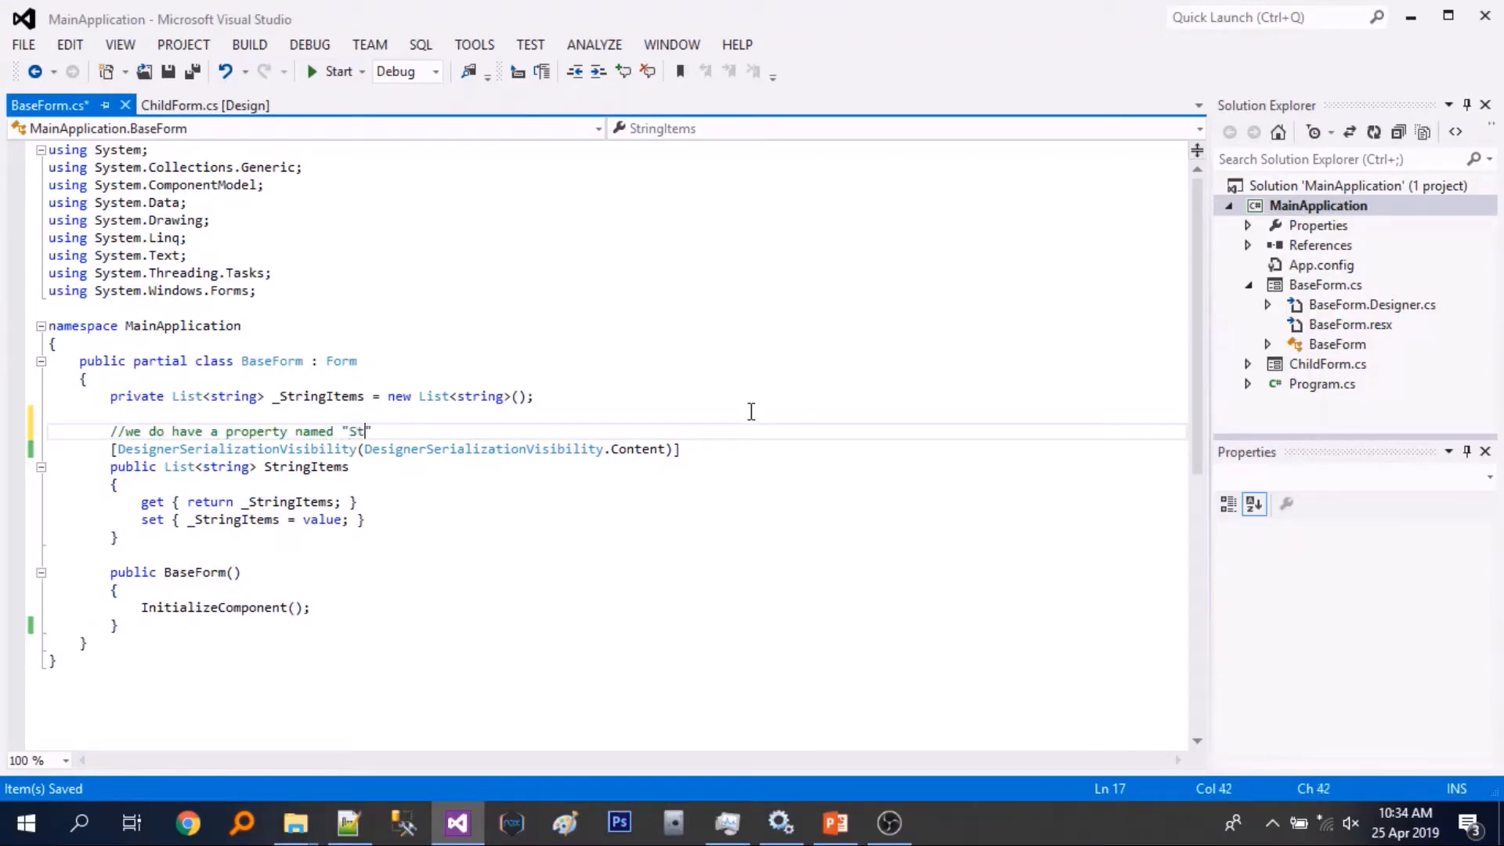
text(ringItems" with a type of List<>)
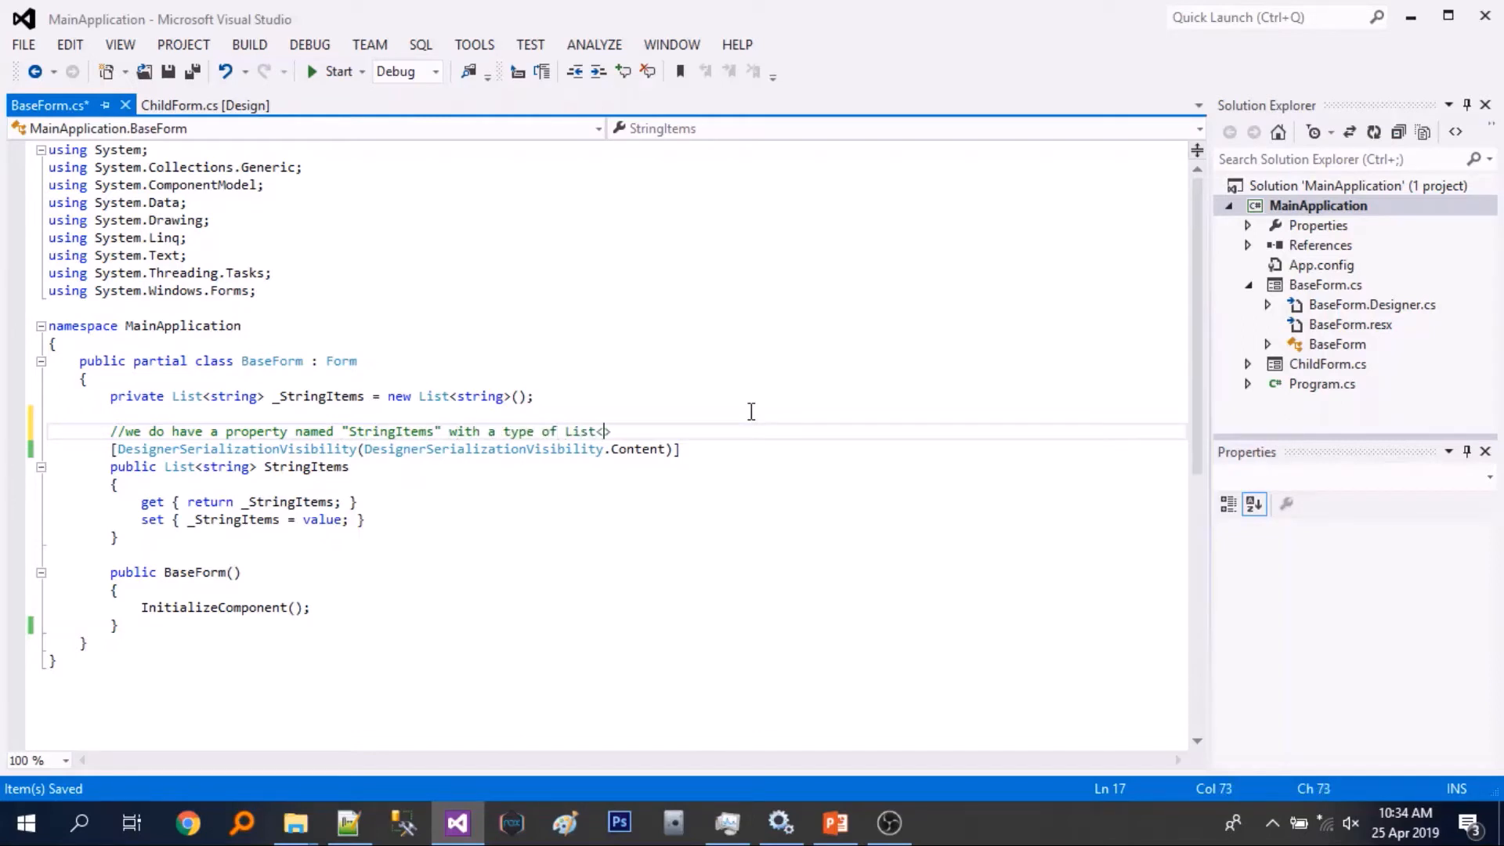
text(string>)
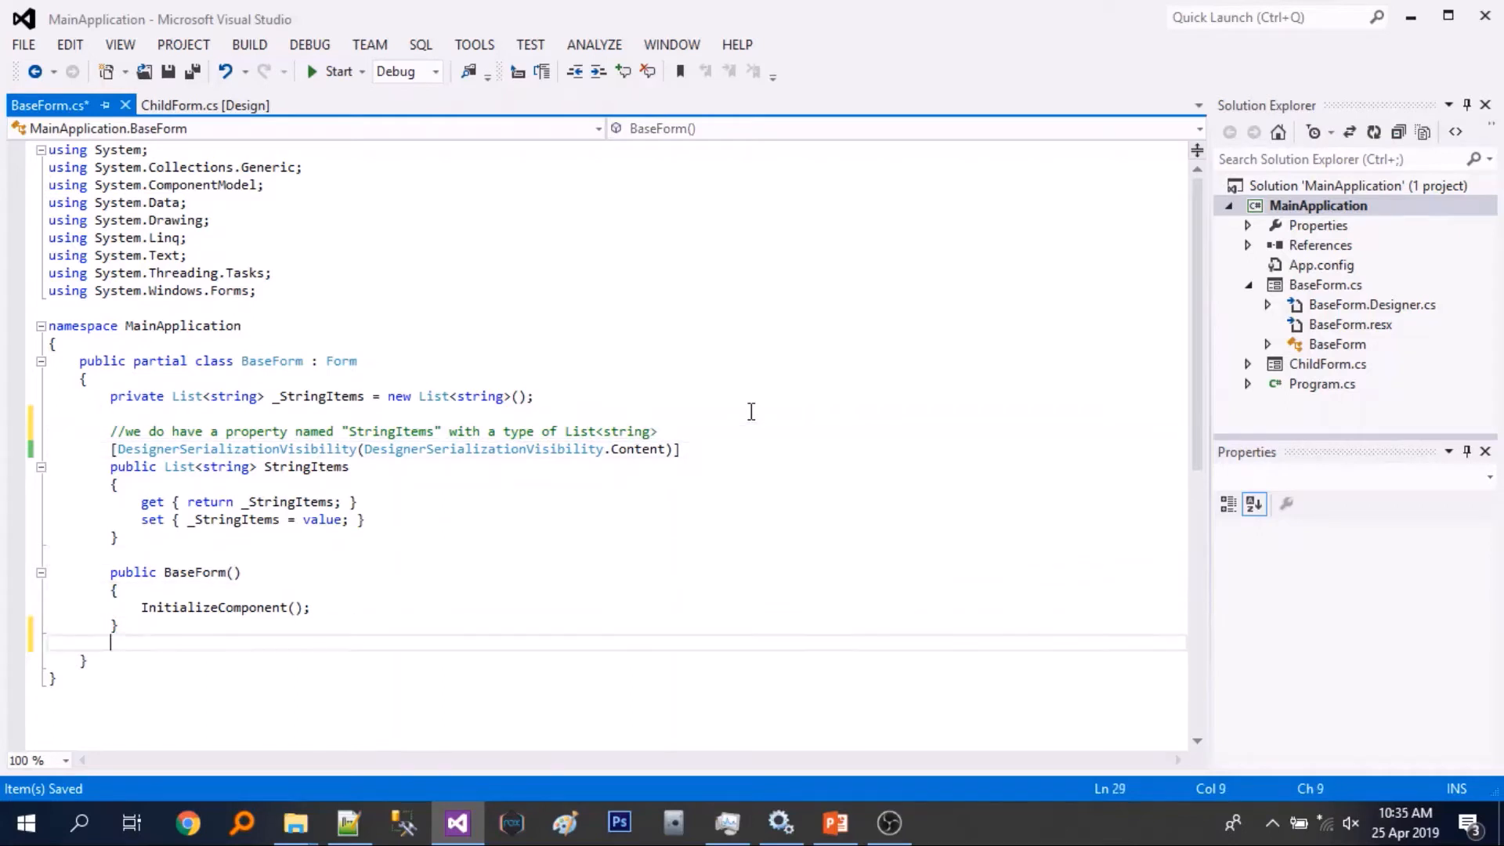
text(//lets build and test it)
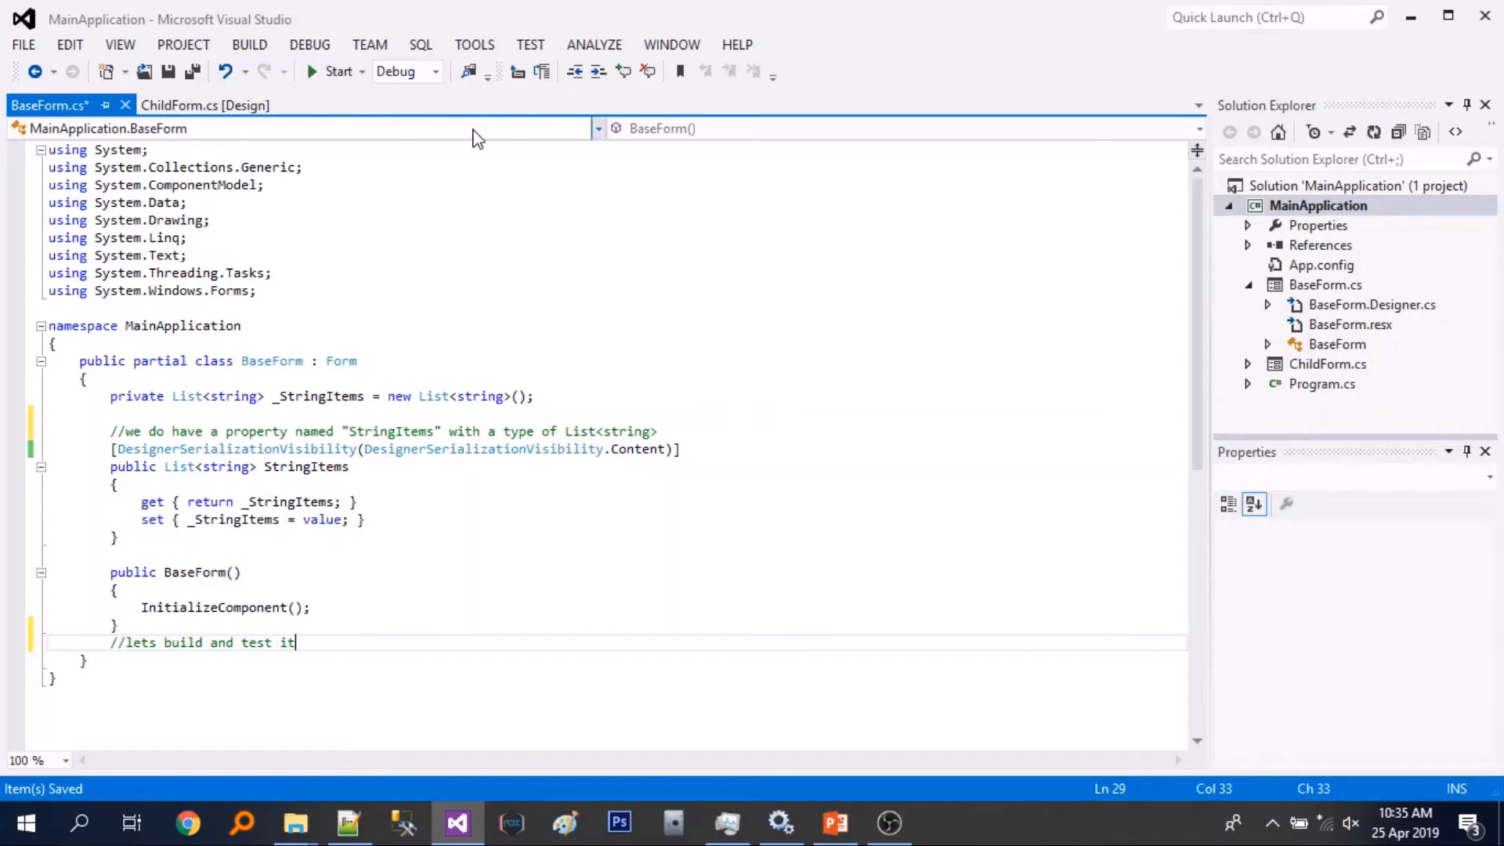
- Build MainApplication and try adding a string to ChildForm's StringItems, hitting the System.String constructor error
click(1317, 206)
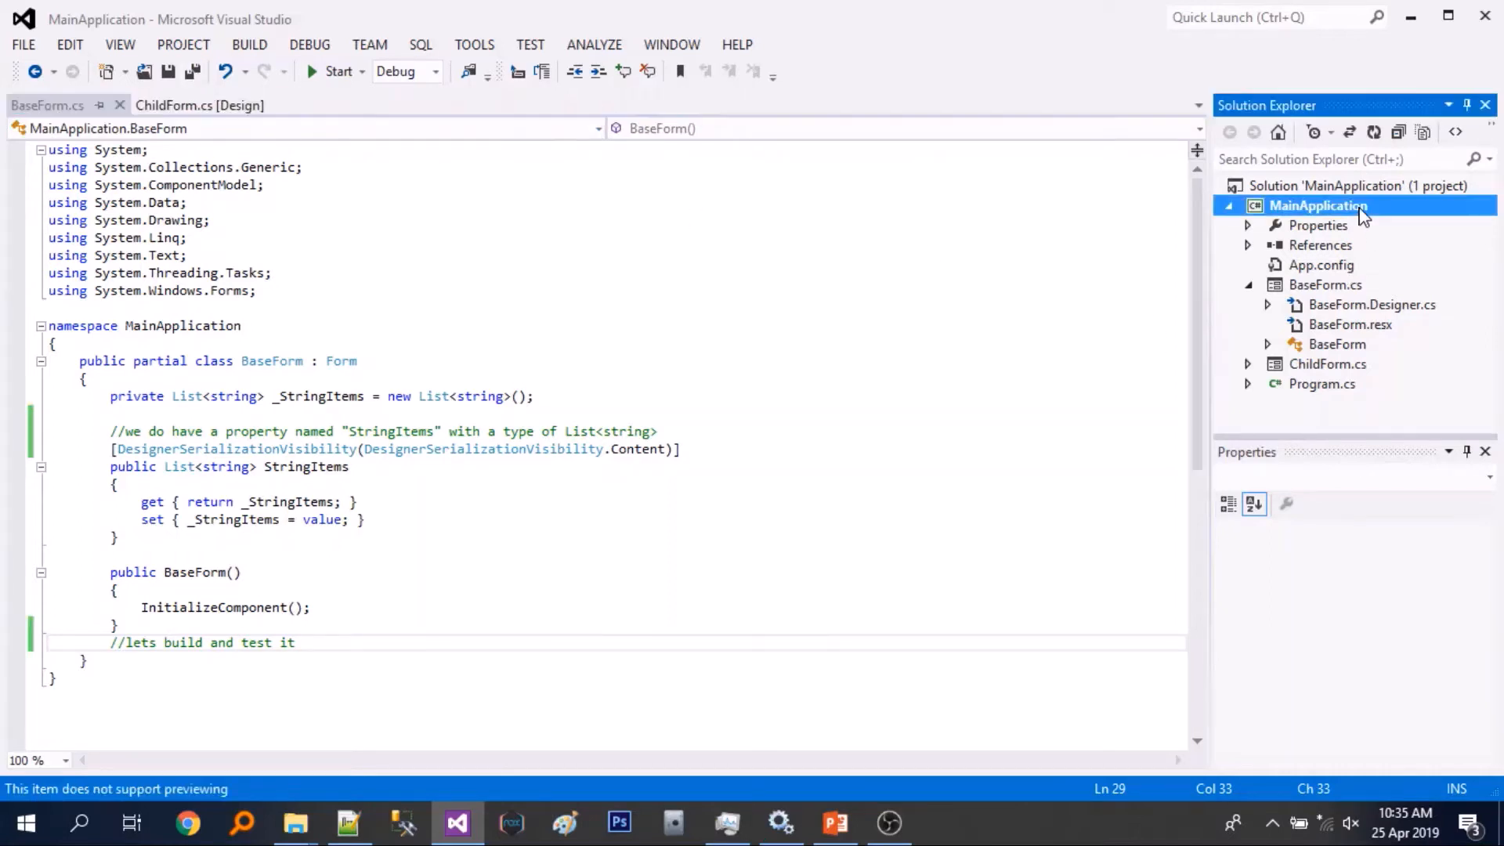
click(1318, 205)
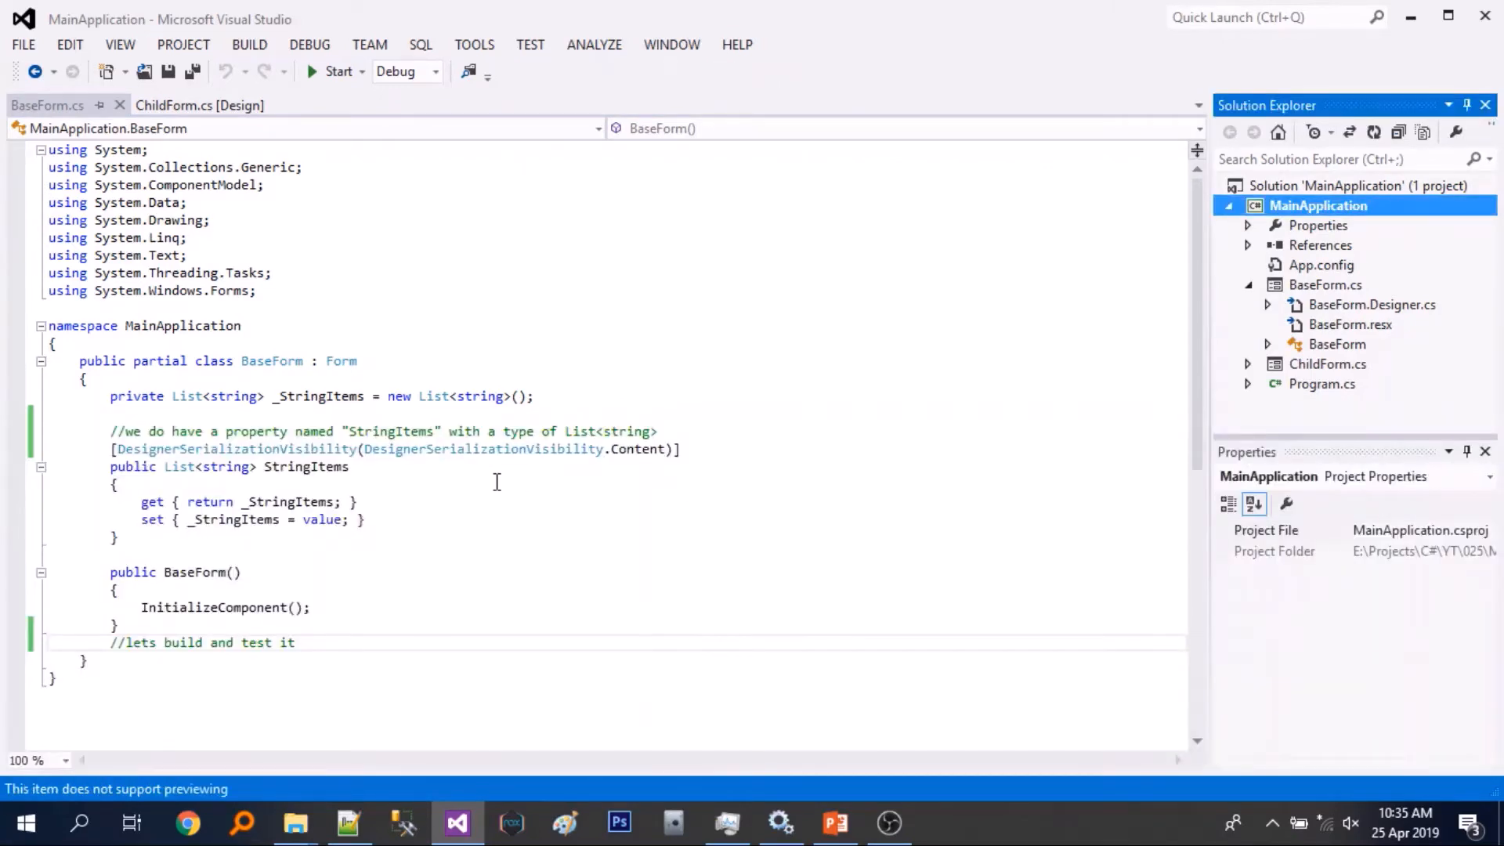
click(192, 106)
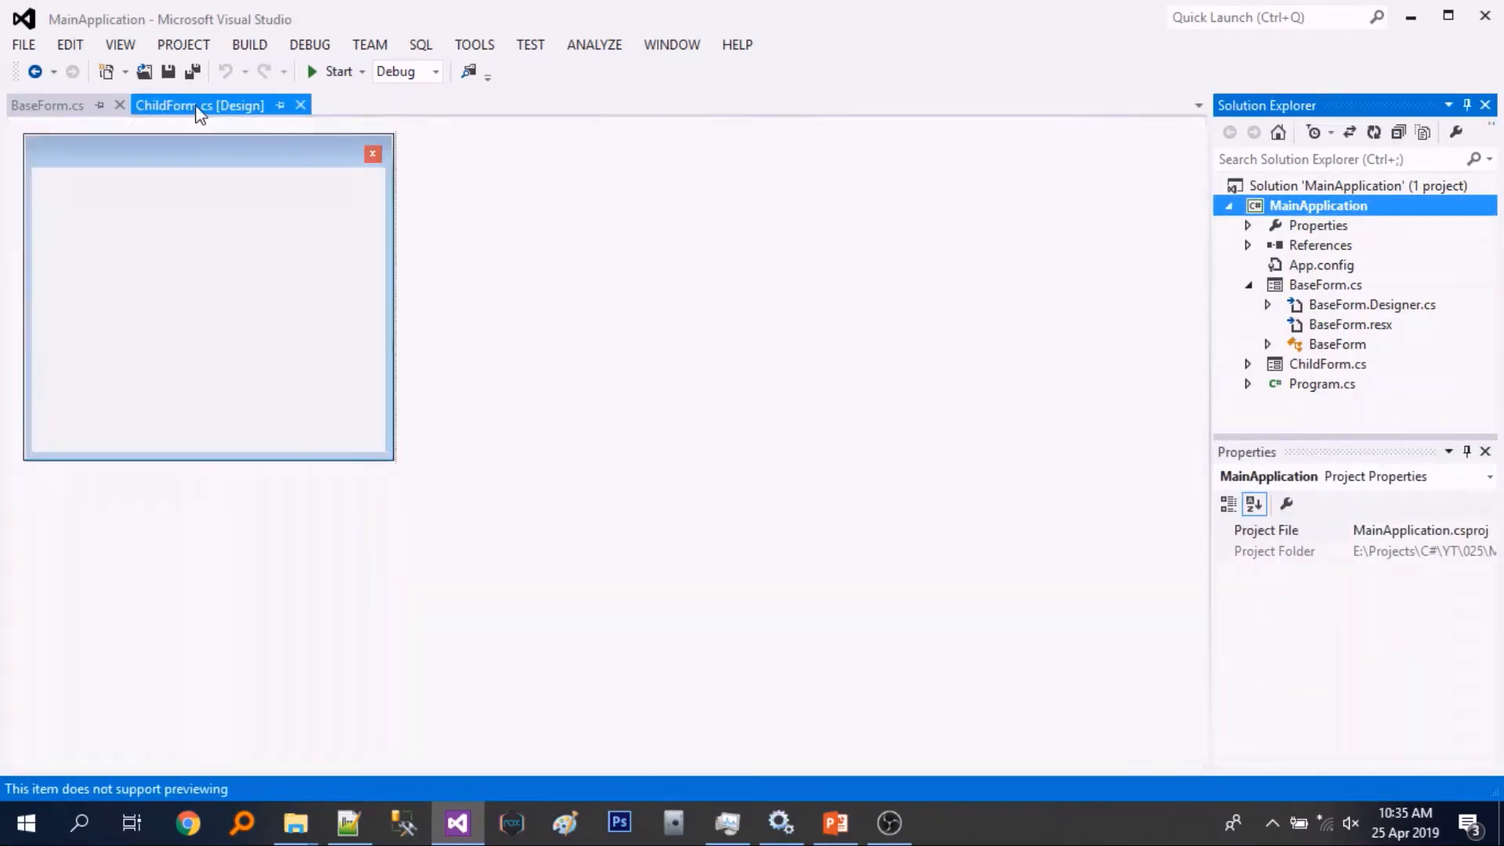
click(204, 295)
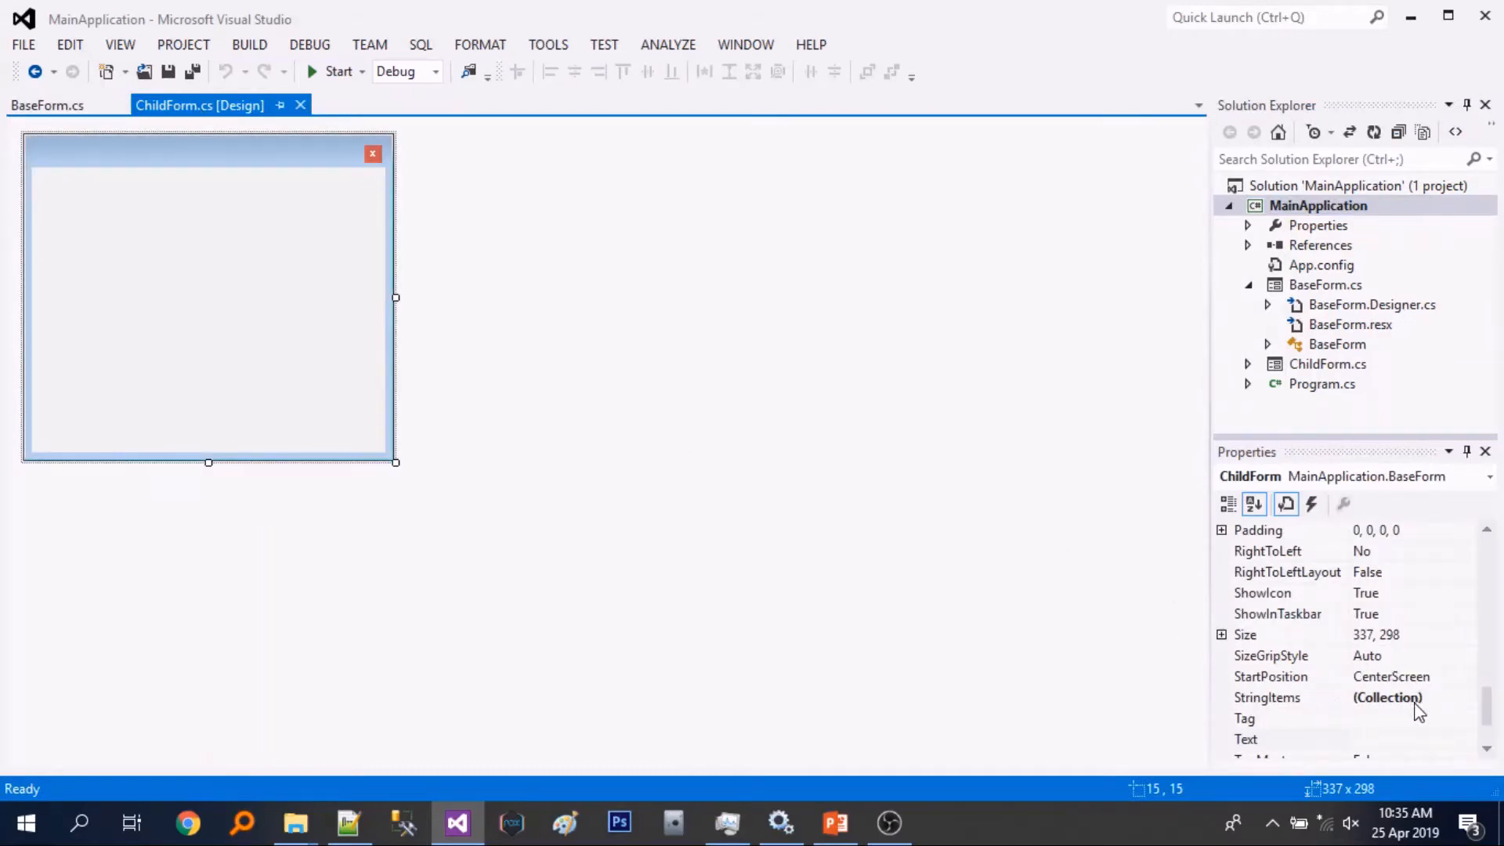
click(1388, 697)
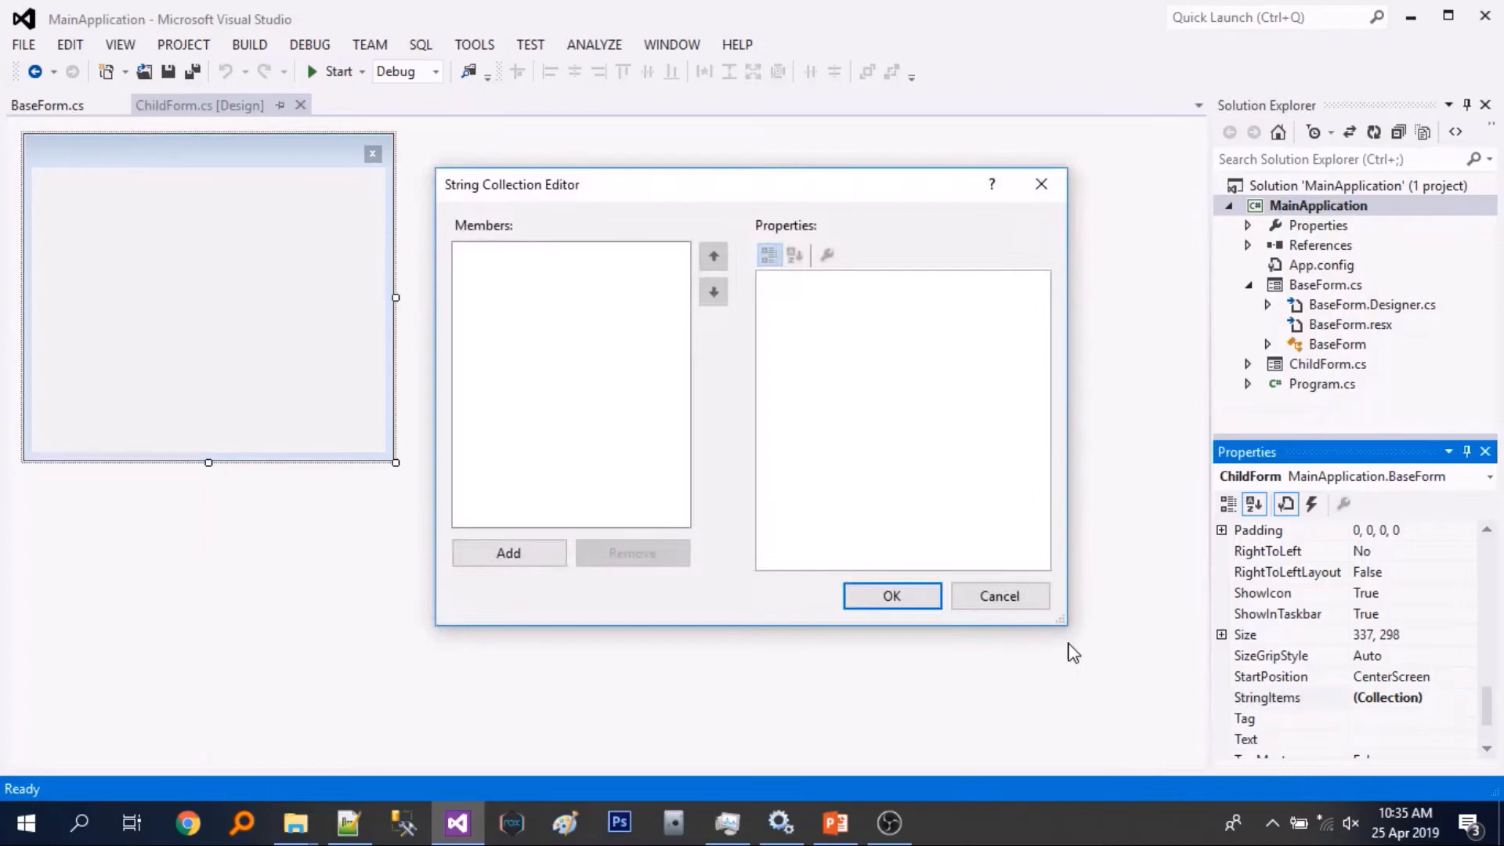
click(509, 553)
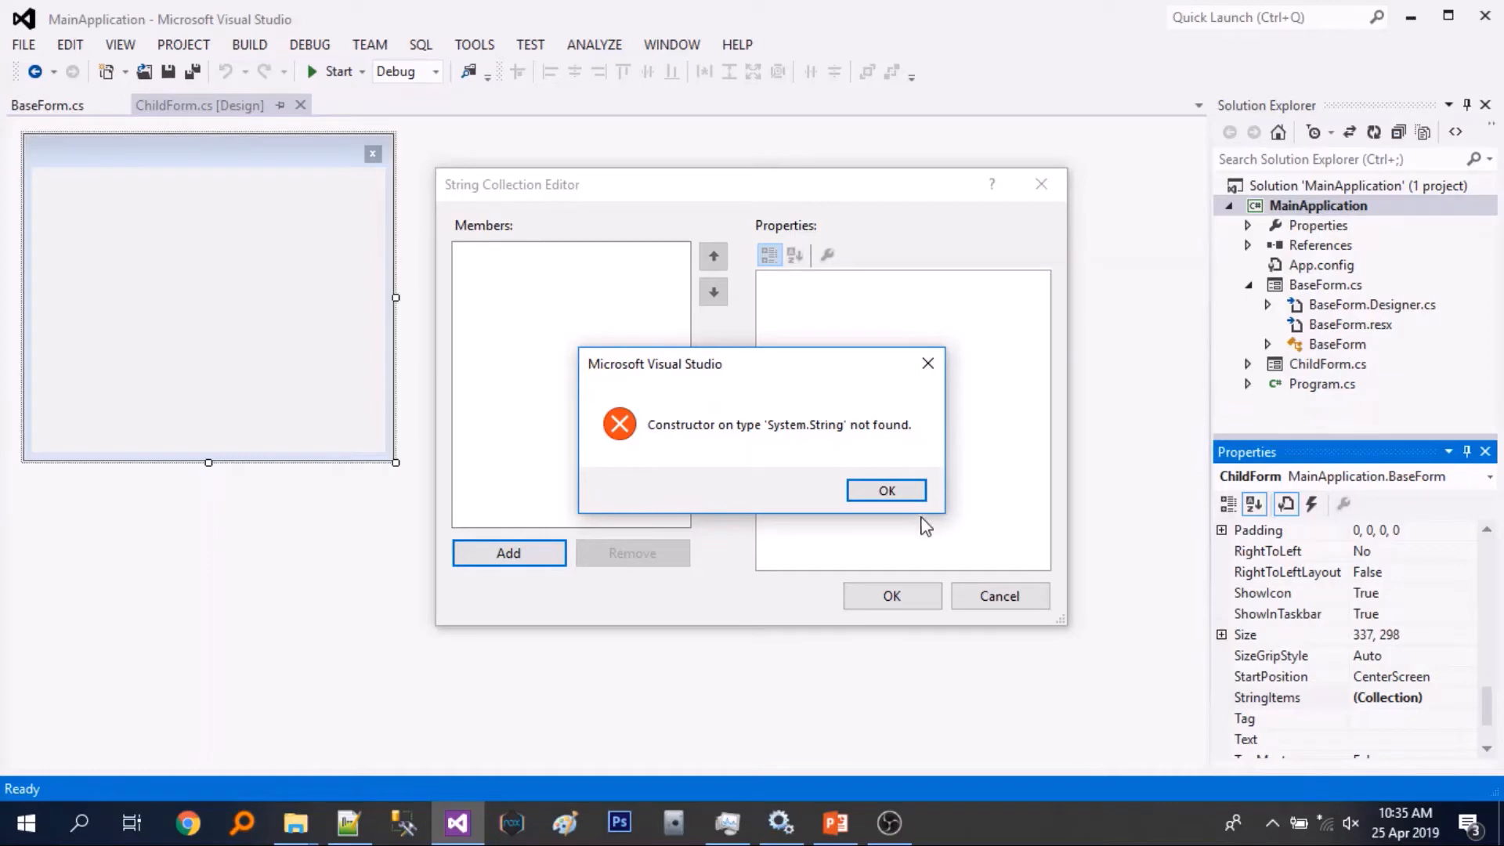
click(886, 490)
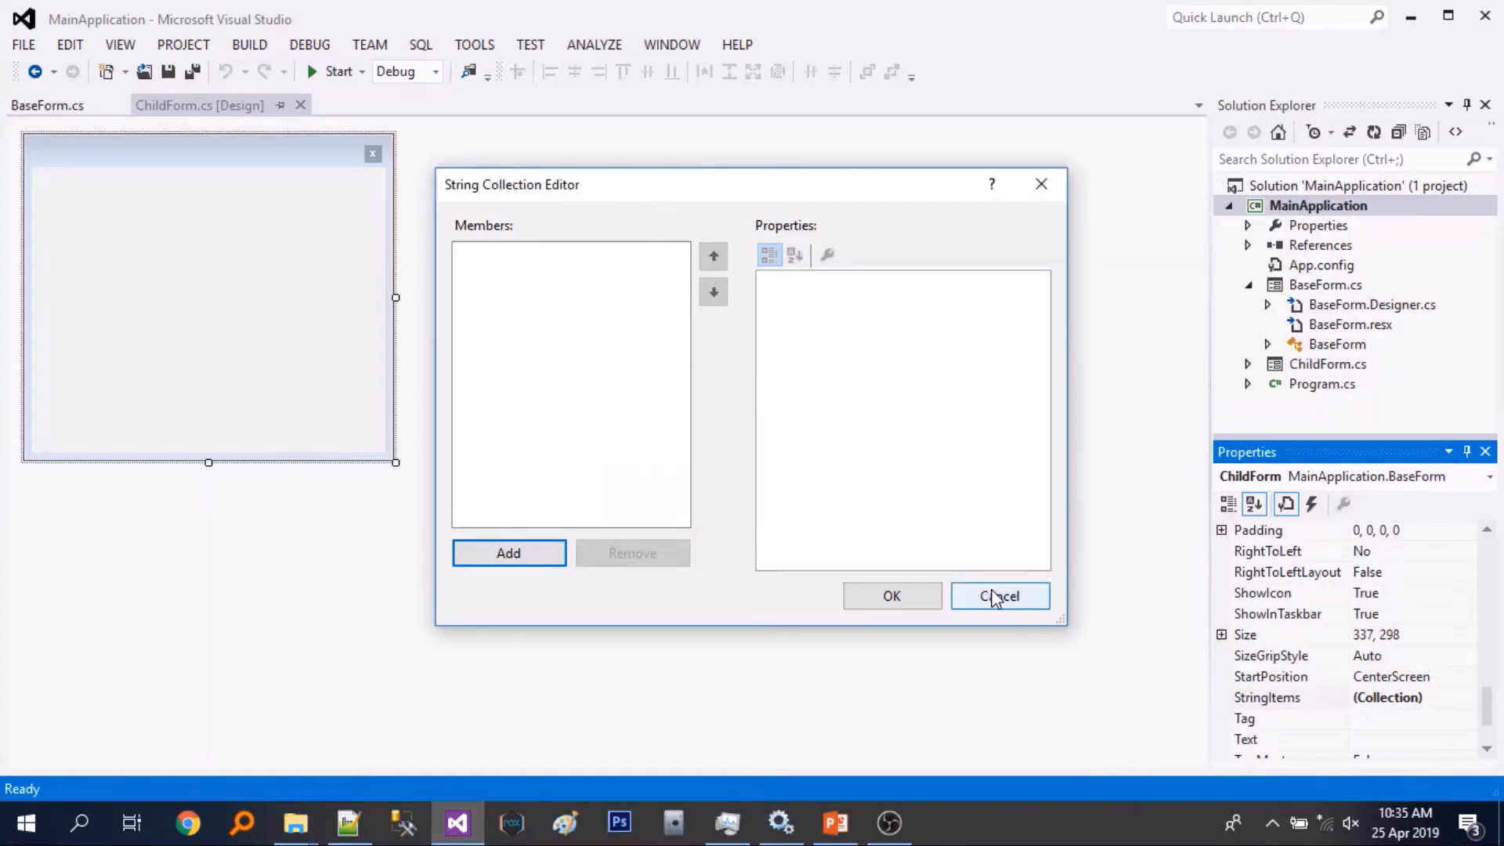
click(999, 595)
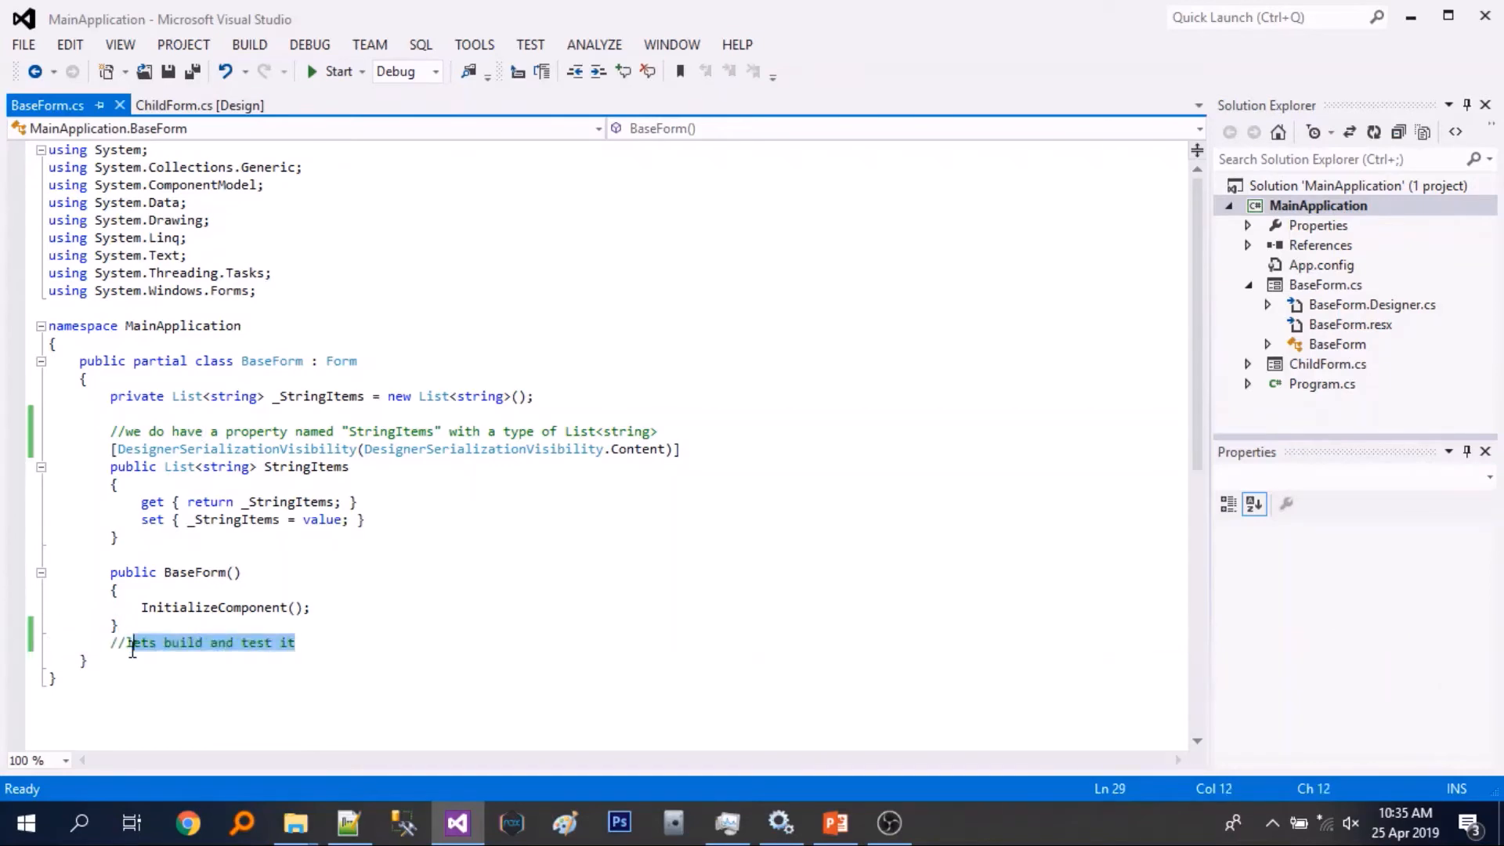
- Add comments announcing the fix: change which editor the StringItems property uses
text(//now lets ap)
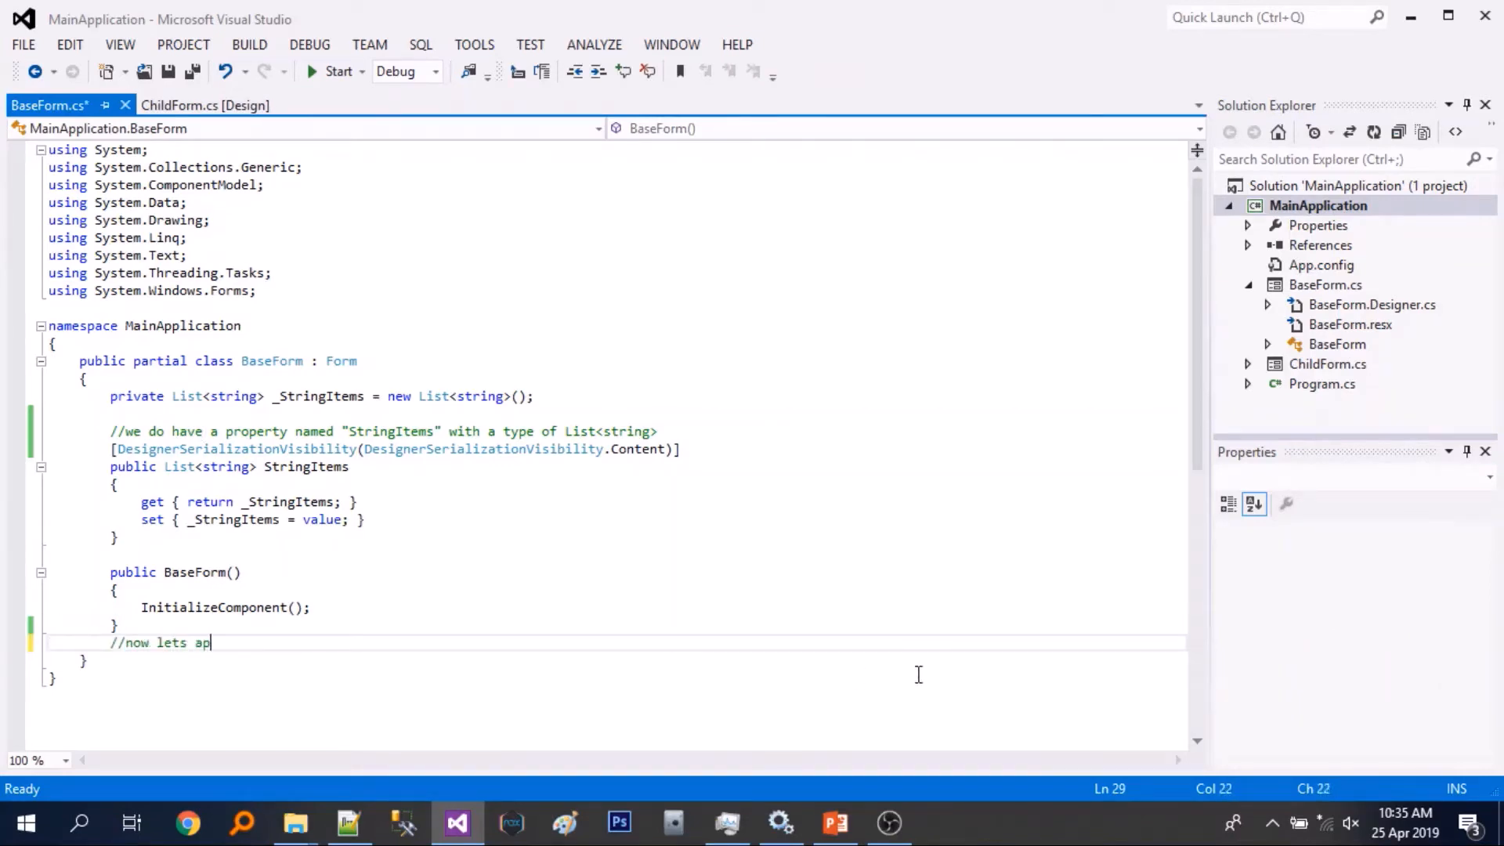
text(ply the fix)
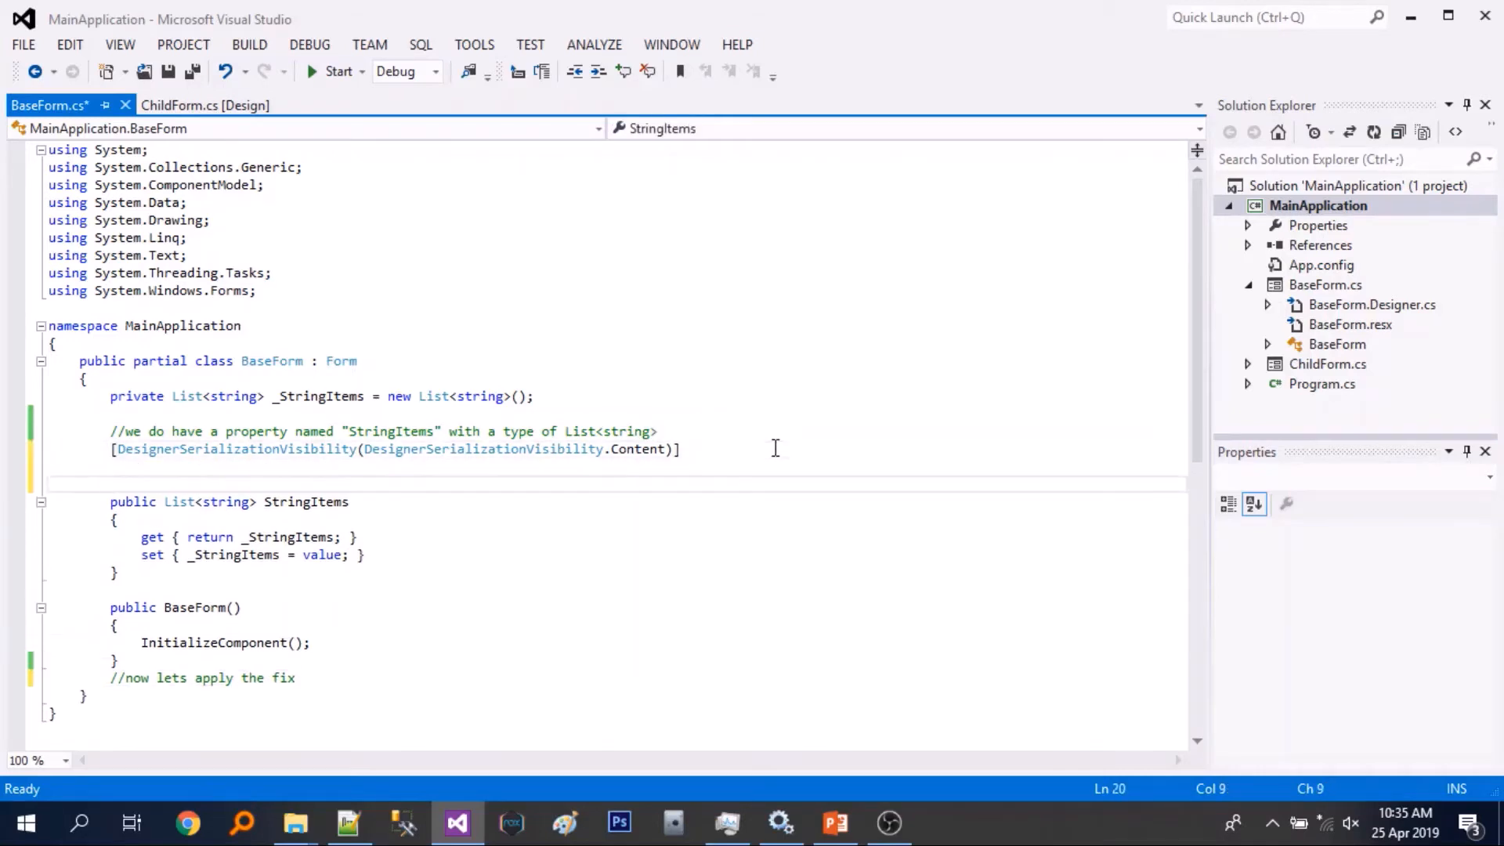
text(//we wi)
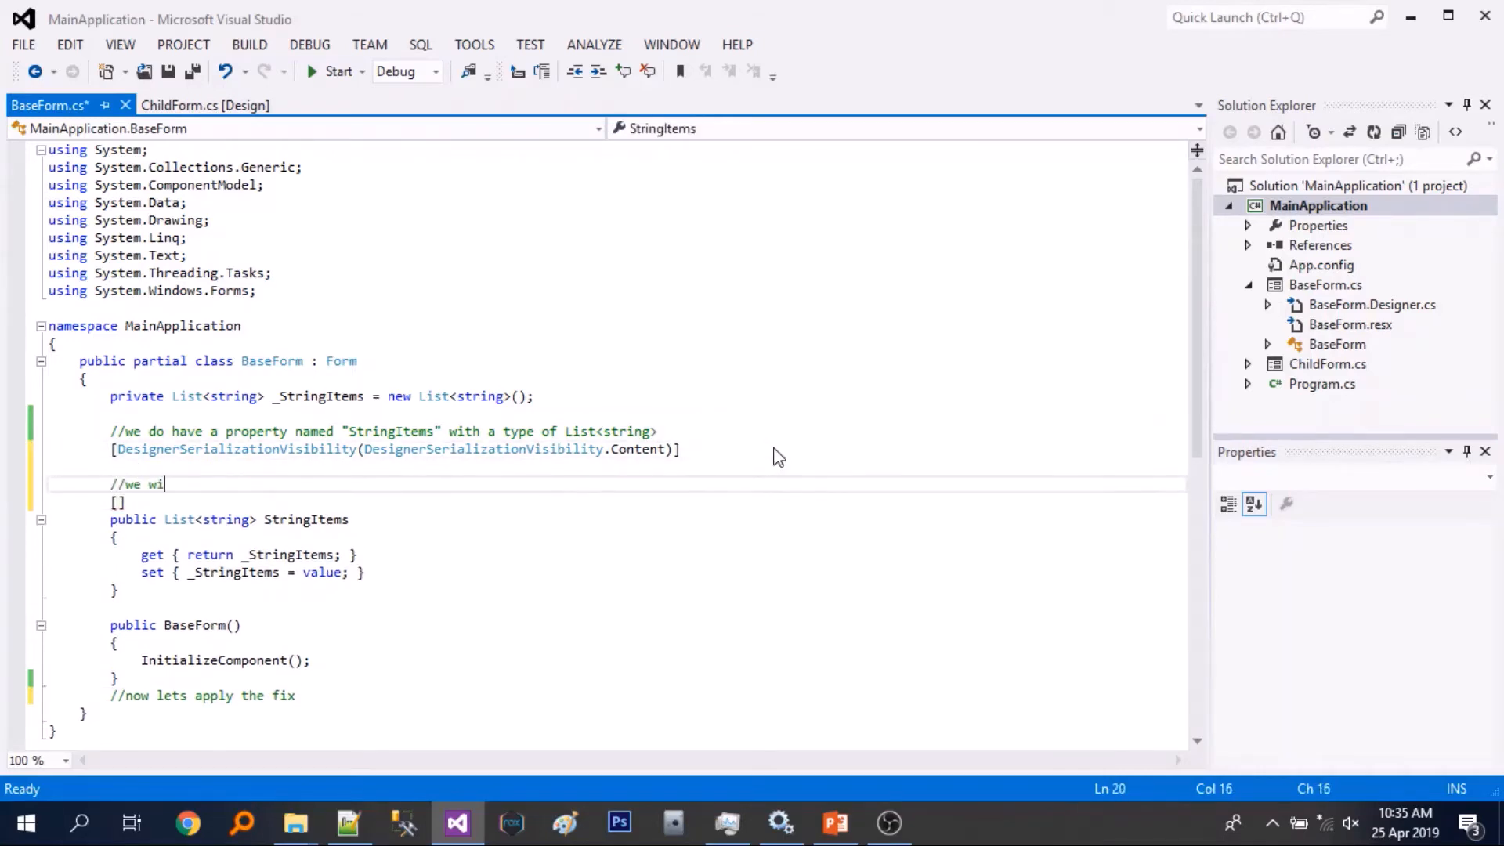
text(ll just need to change the editor that the prop)
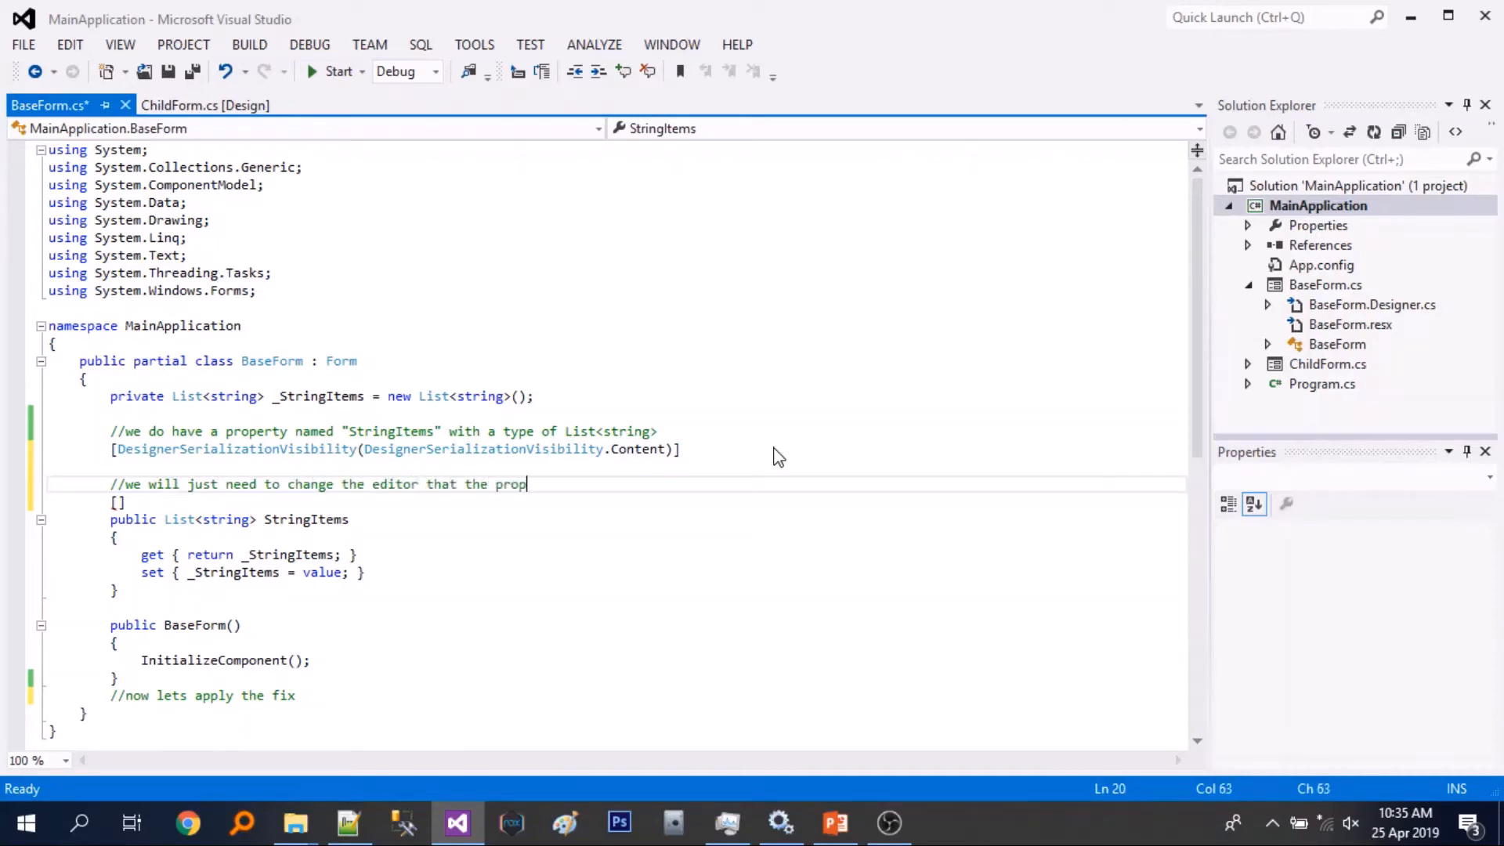
text(erty uses)
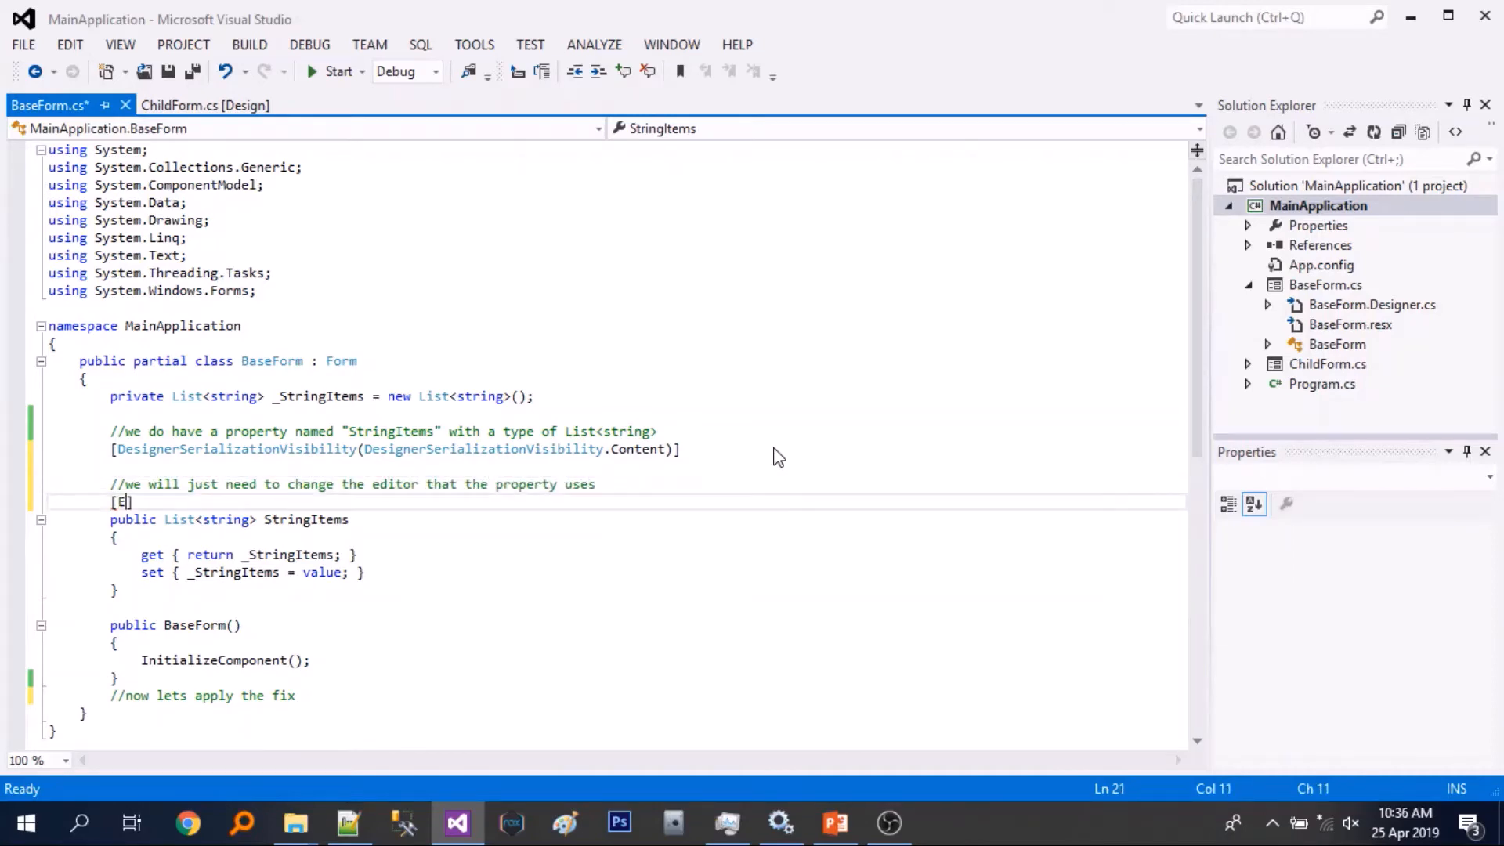
- Type the Editor attribute naming StringCollectionEditor, System.Design, with the PublicKeyToken copied from Notepad++
text(ditor(,)
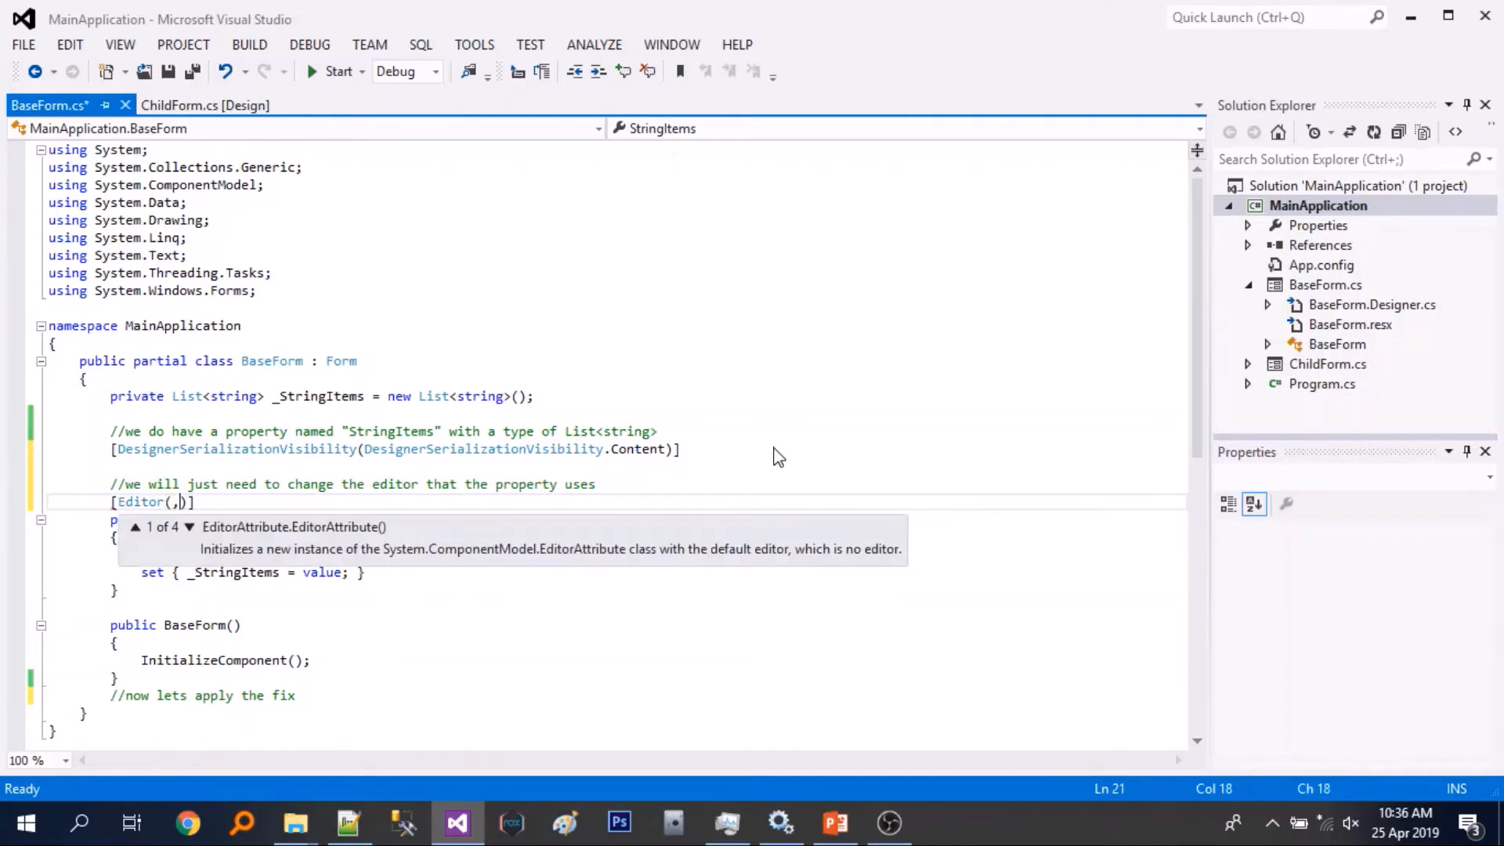
text("Sys")
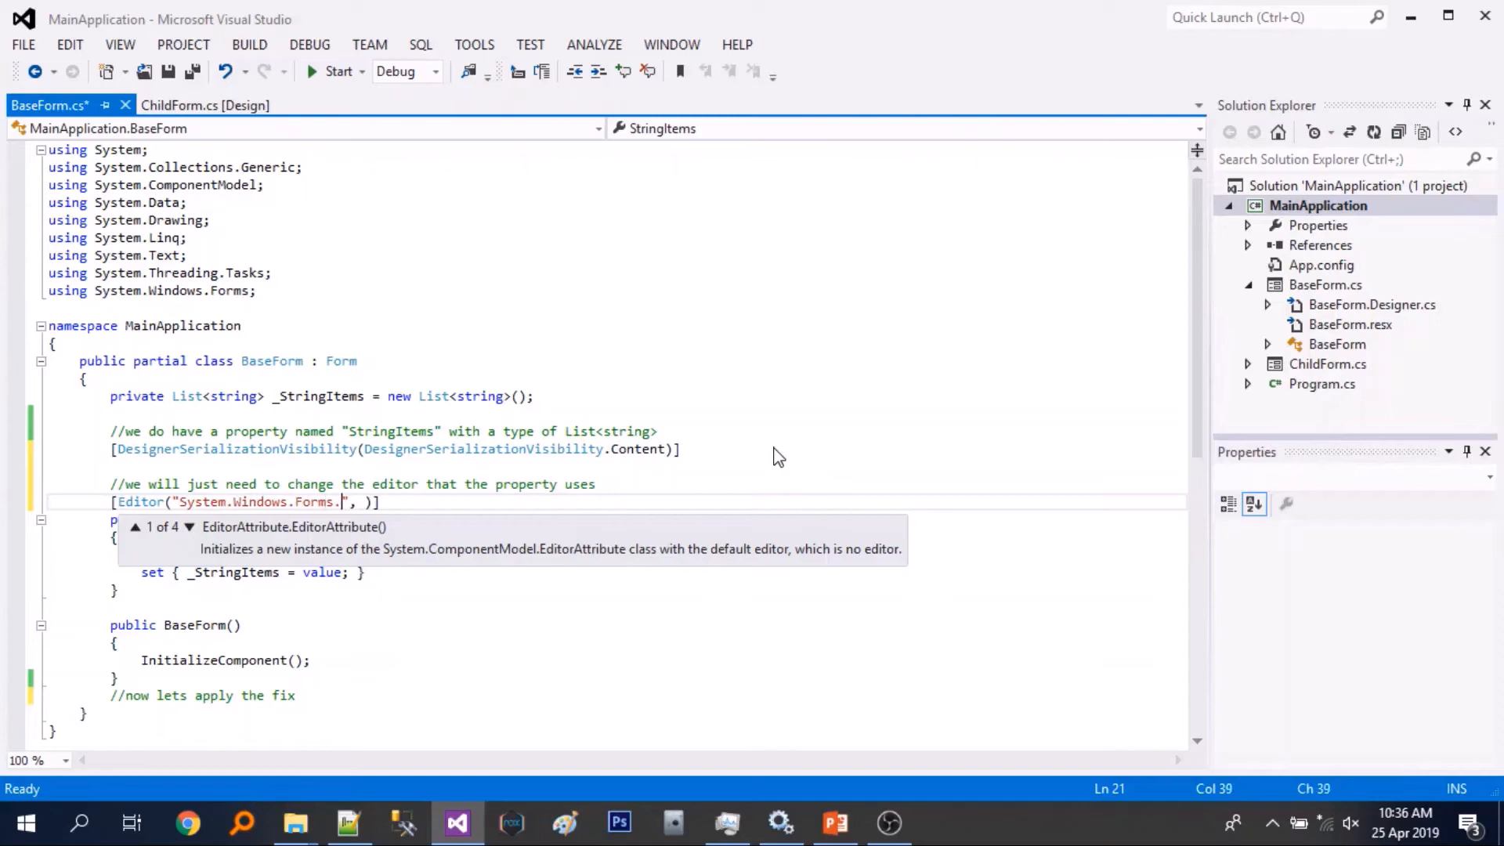
text(Design.StringCollectionEditor, System.Design, Culture=neutral,)
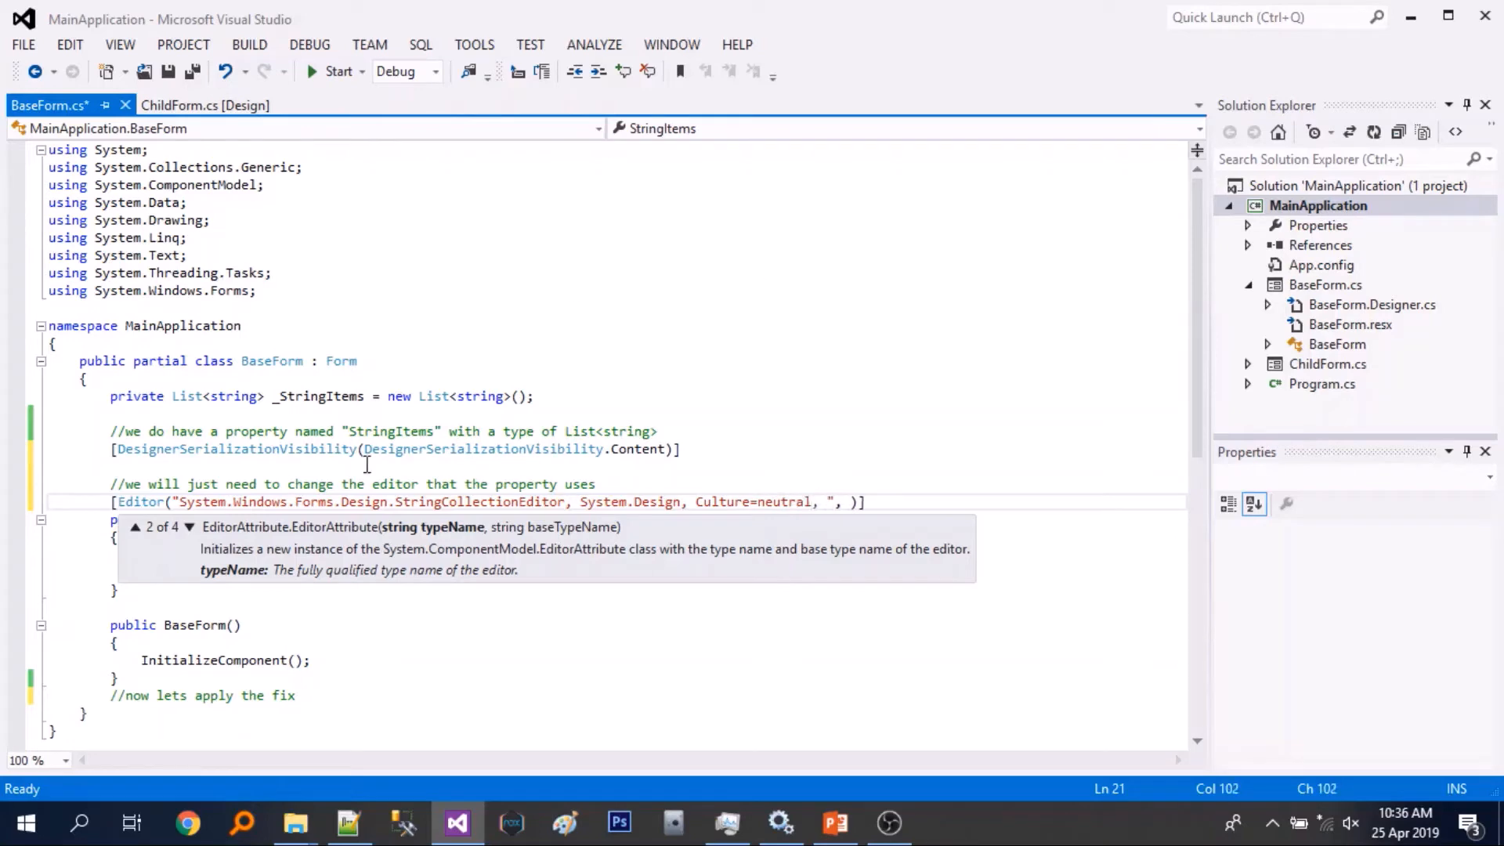
click(347, 823)
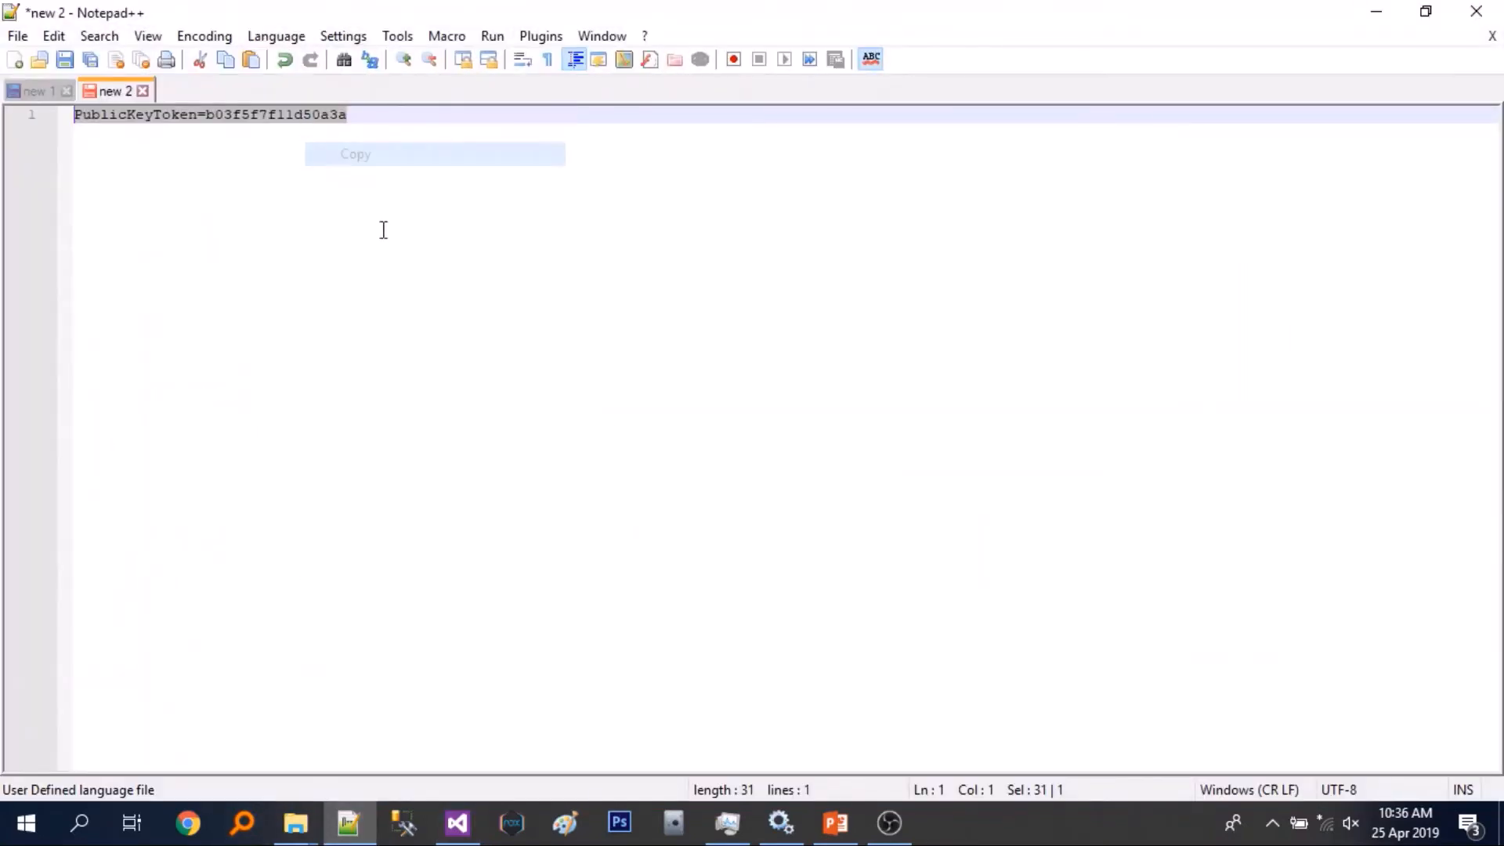
click(455, 822)
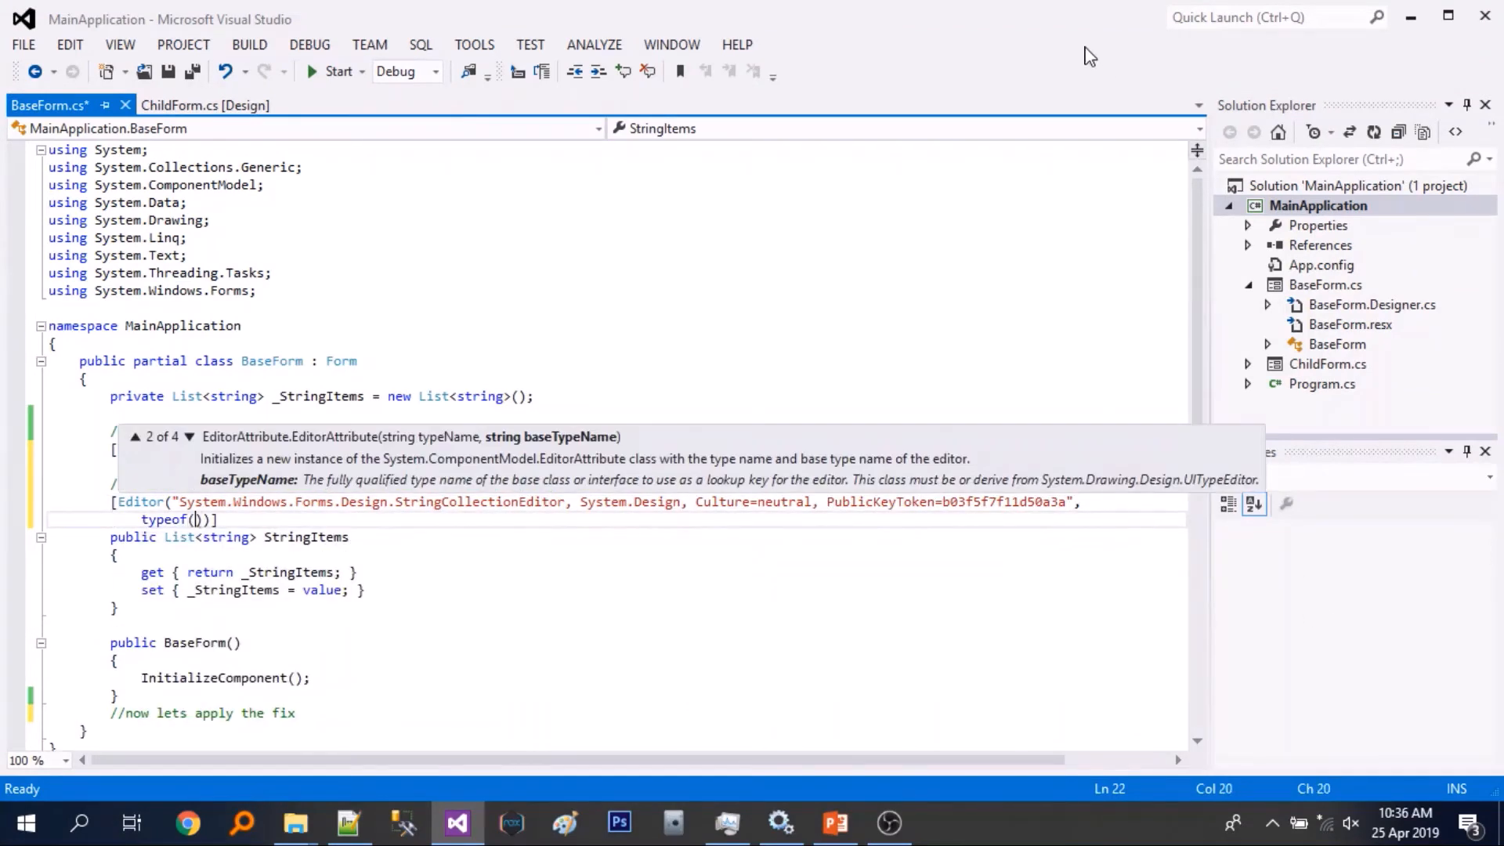
- Put System.Drawing.Design.UITypeEditor in typeof() and reword the comment to 'Its done, lets rebuild and test it again'
text(System.Drawing.Design.UITypeEditor)
click(647, 712)
text(//Its done, lets reb)
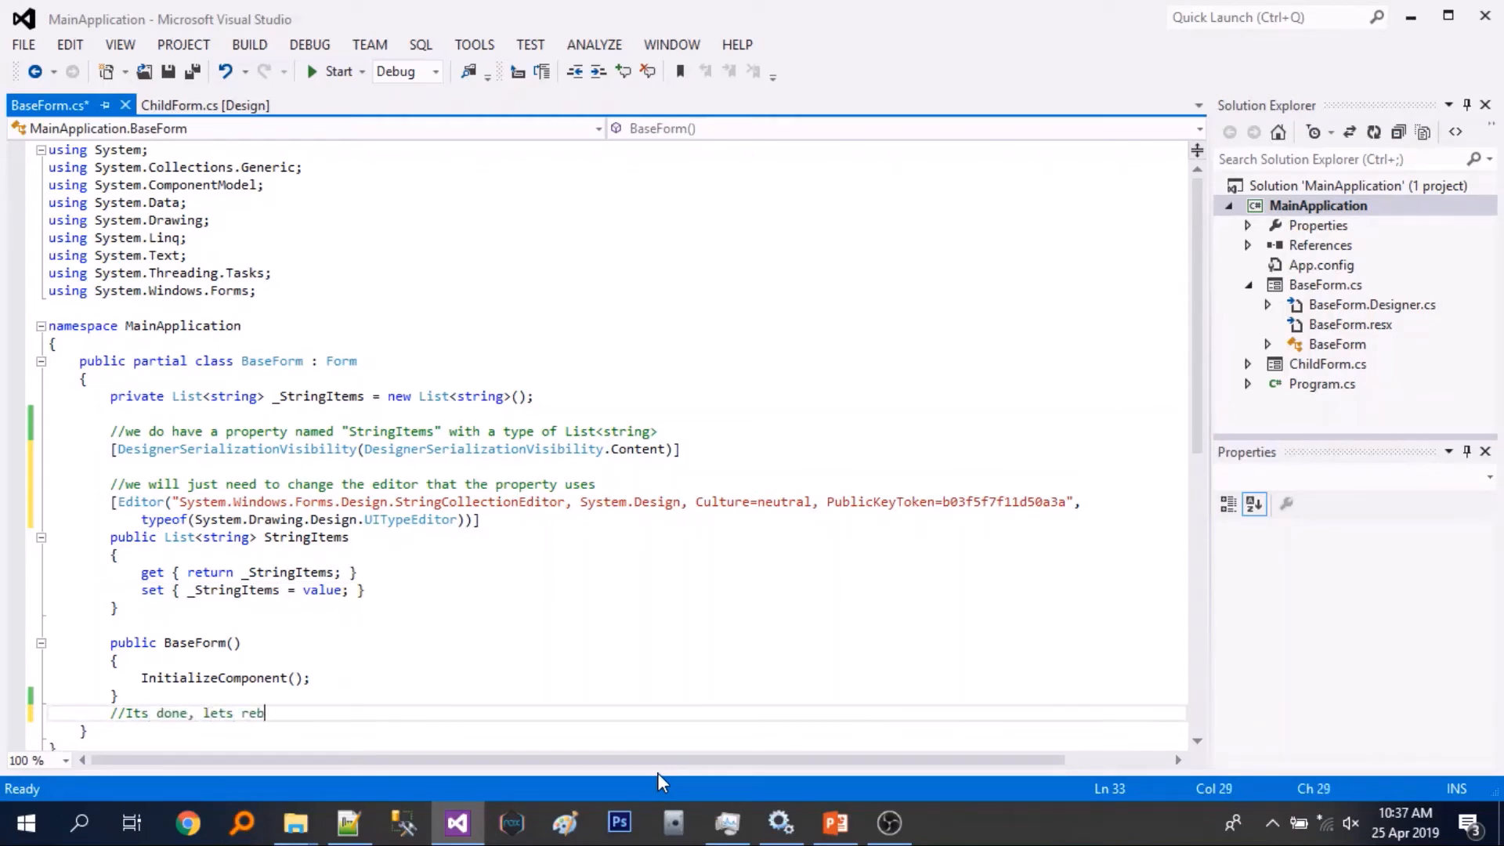
text(uild and test it)
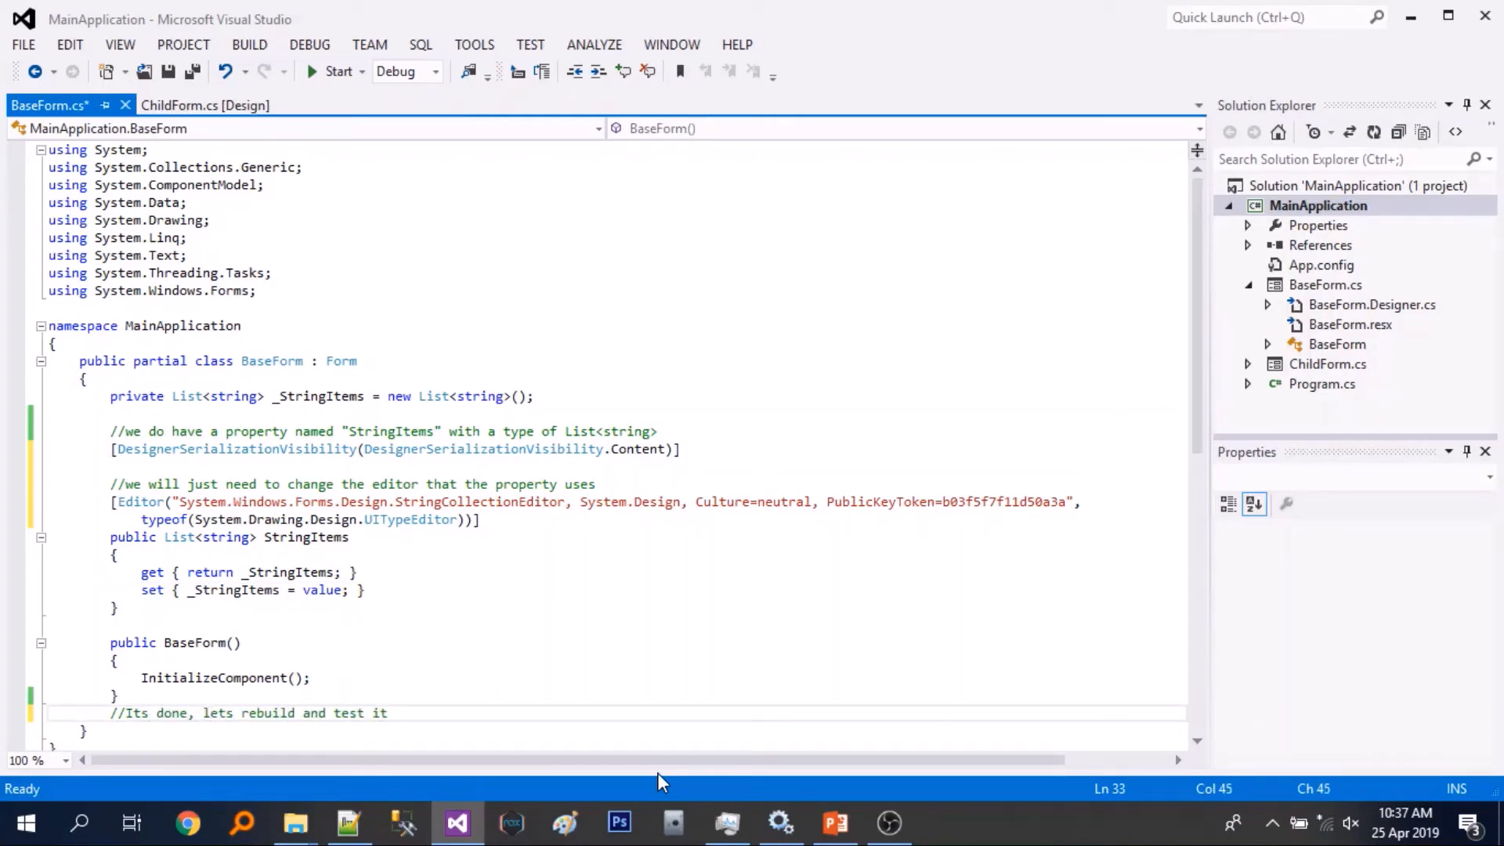
text(again)
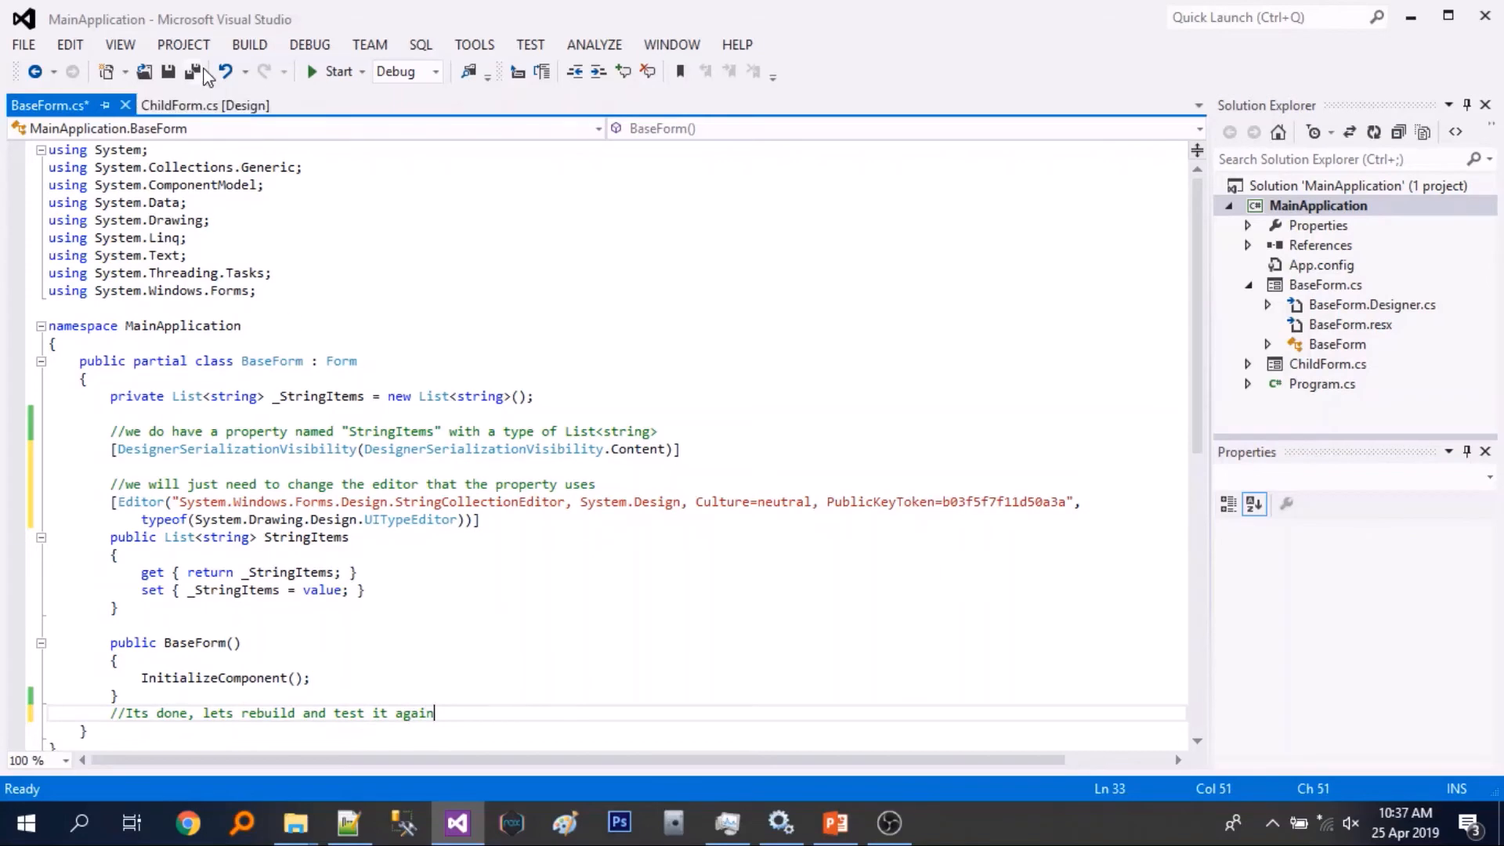
- Rebuild MainApplication and enter 'the quick brown fox jumps over the lazy dog' into StringItems, one word per line
right_click(1318, 205)
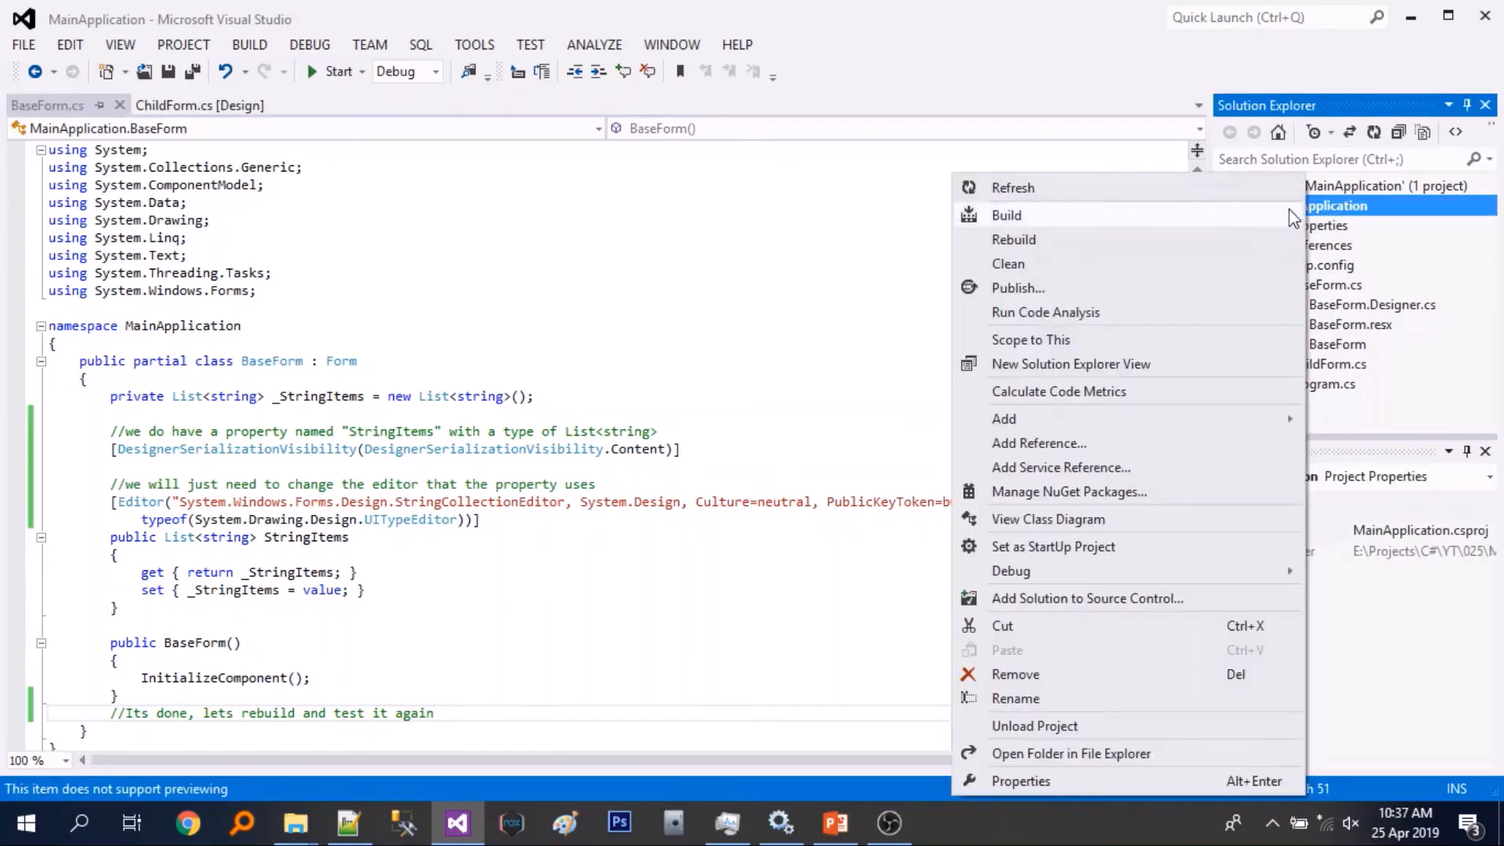
click(1014, 239)
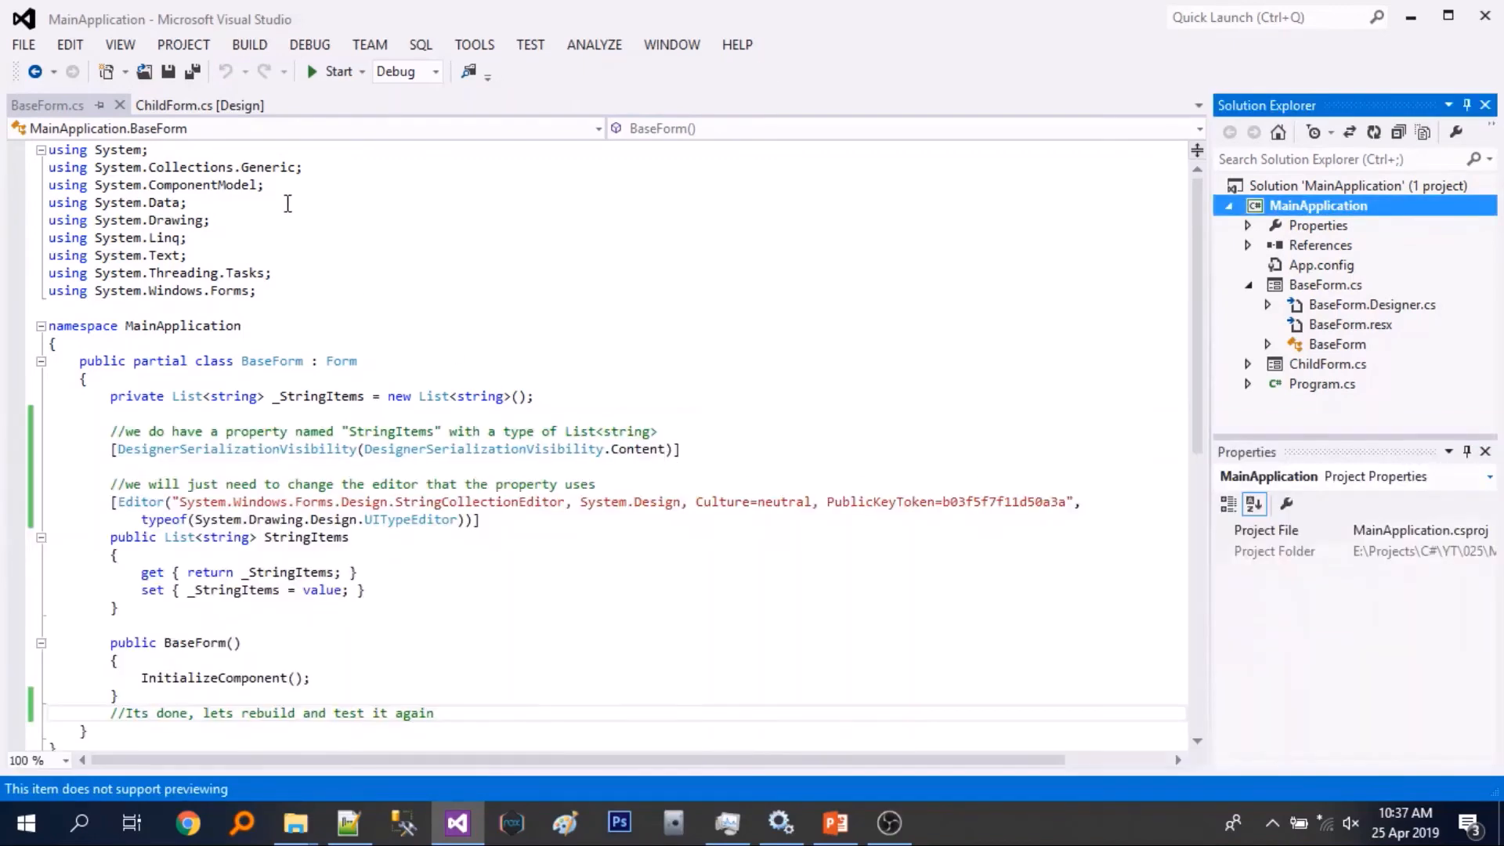
click(199, 105)
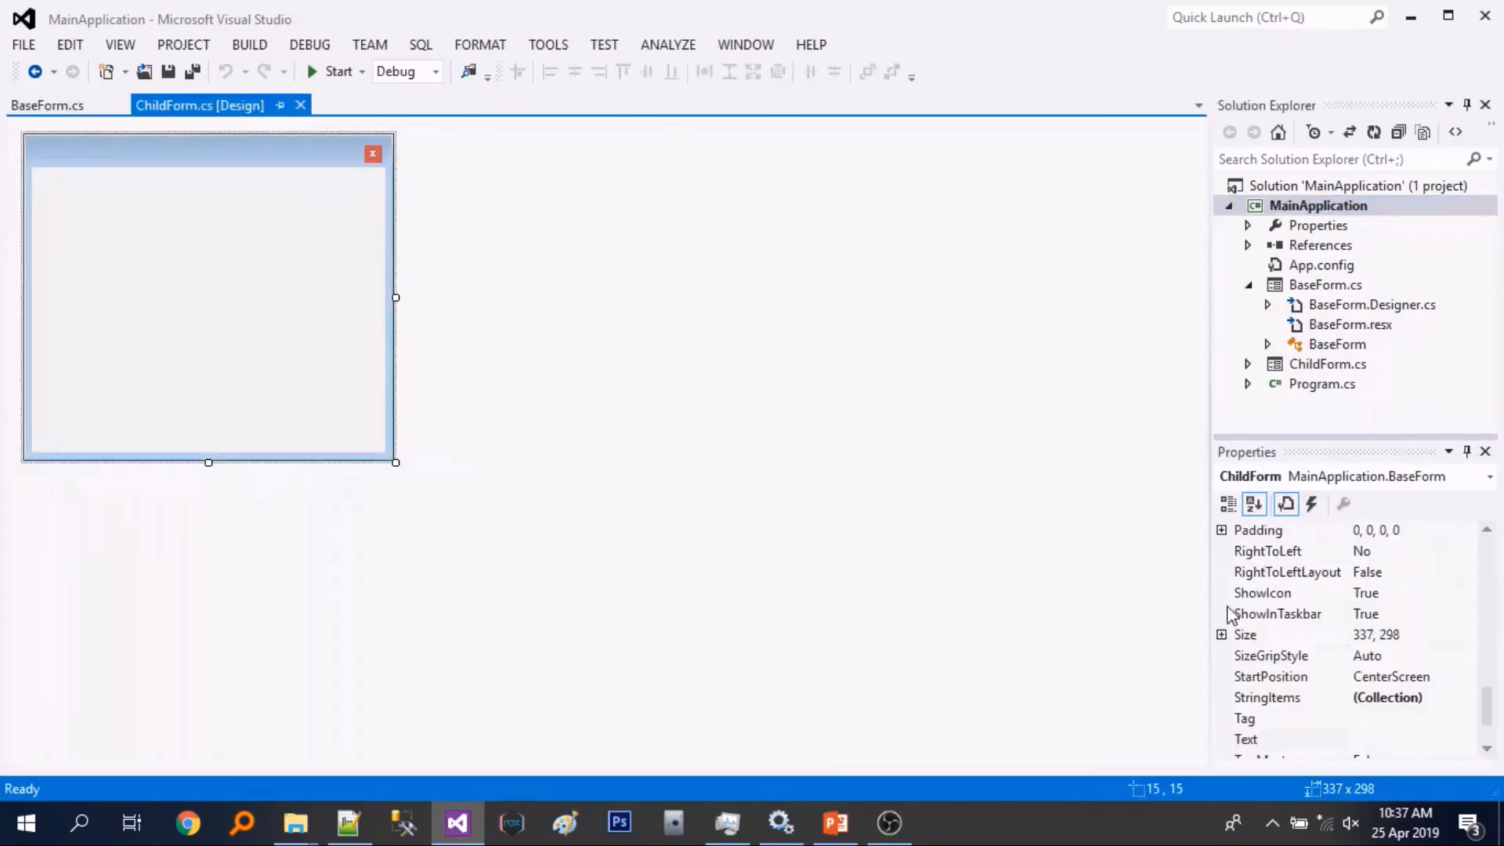
click(1388, 697)
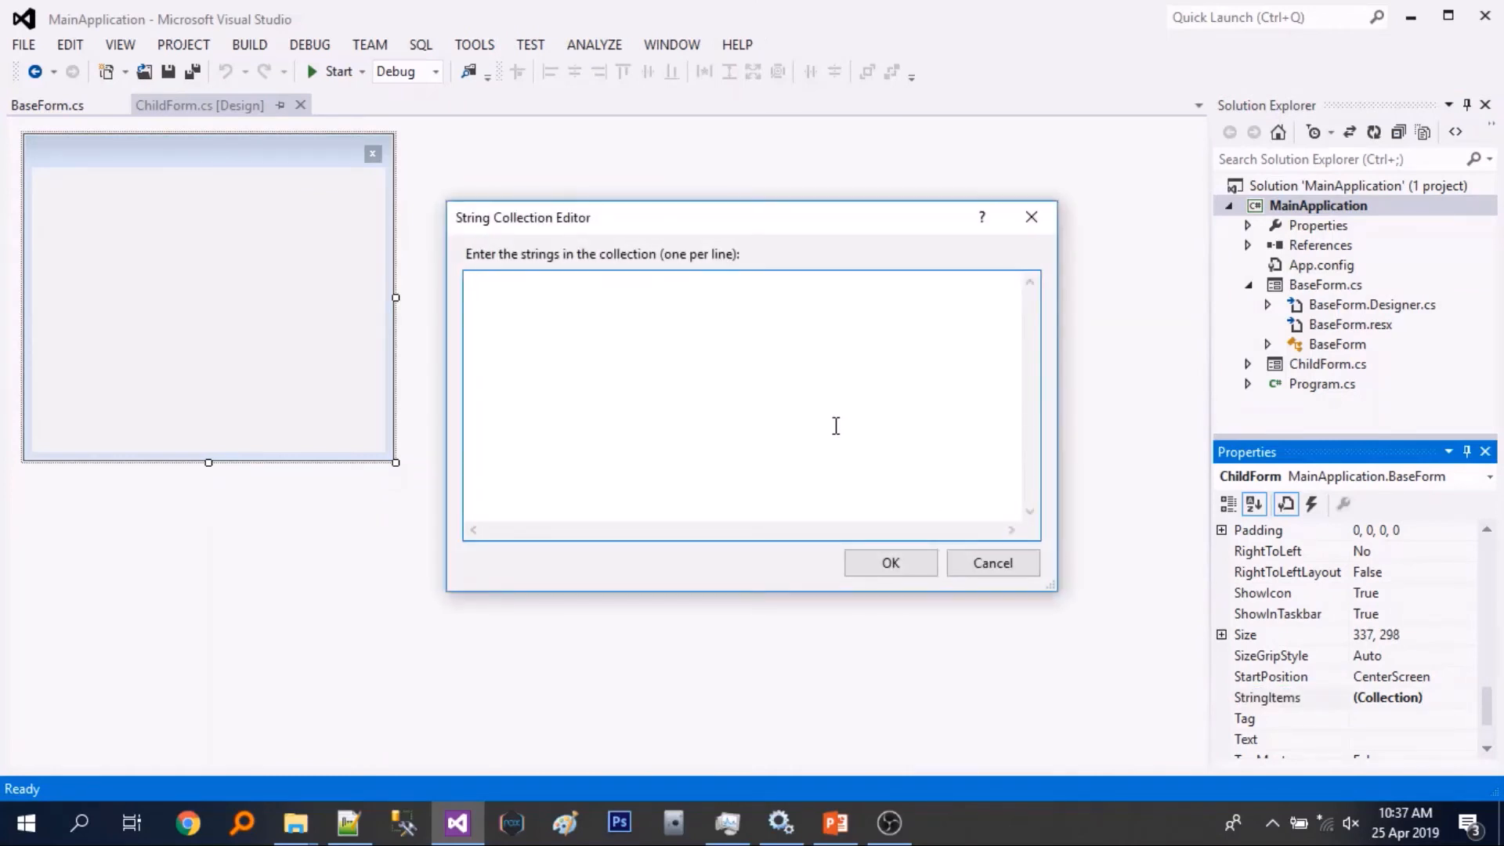
text(the)
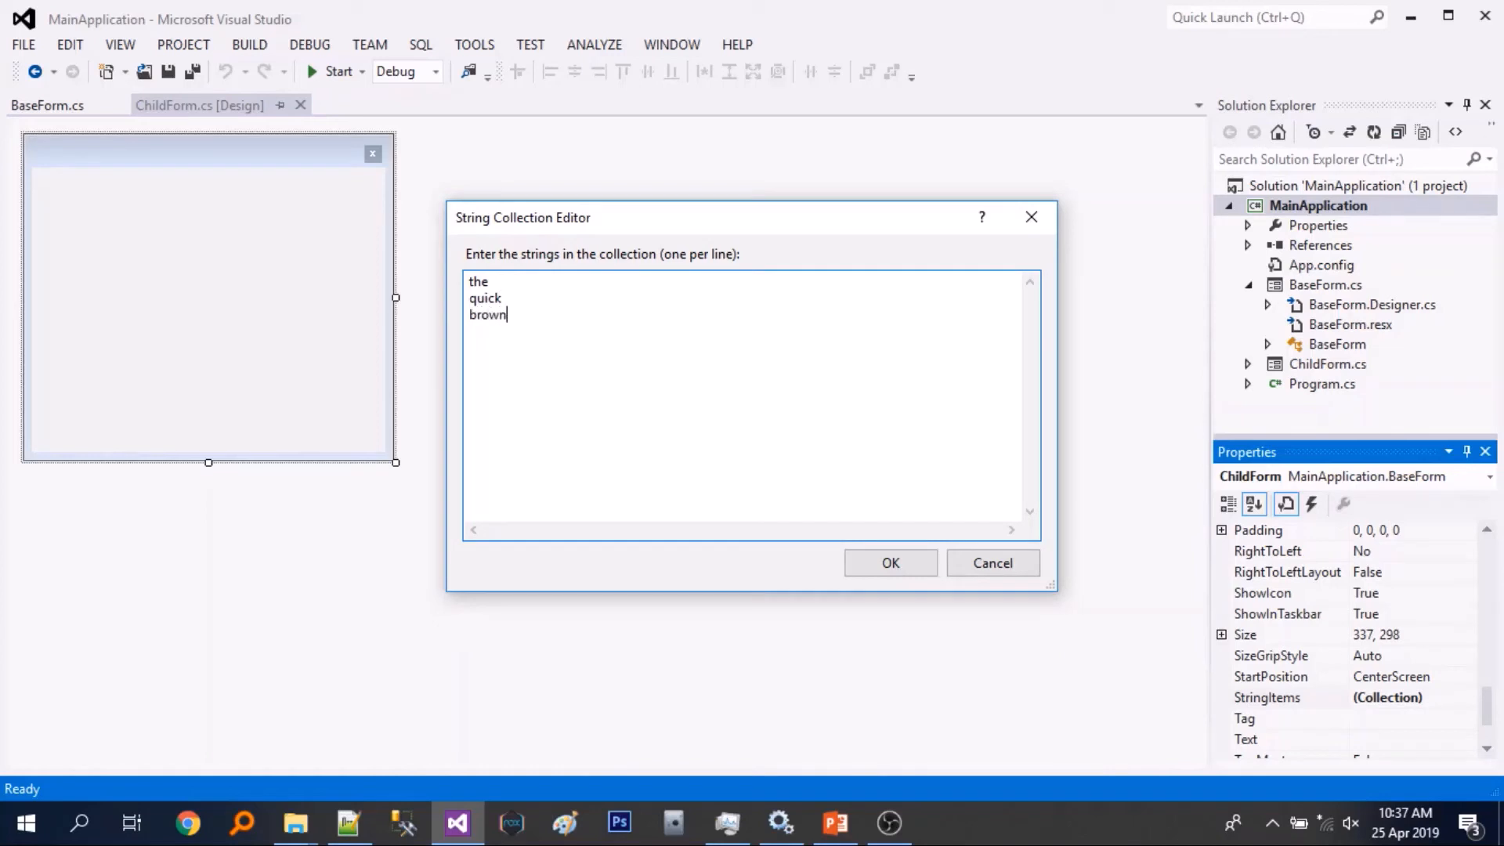
text(fox)
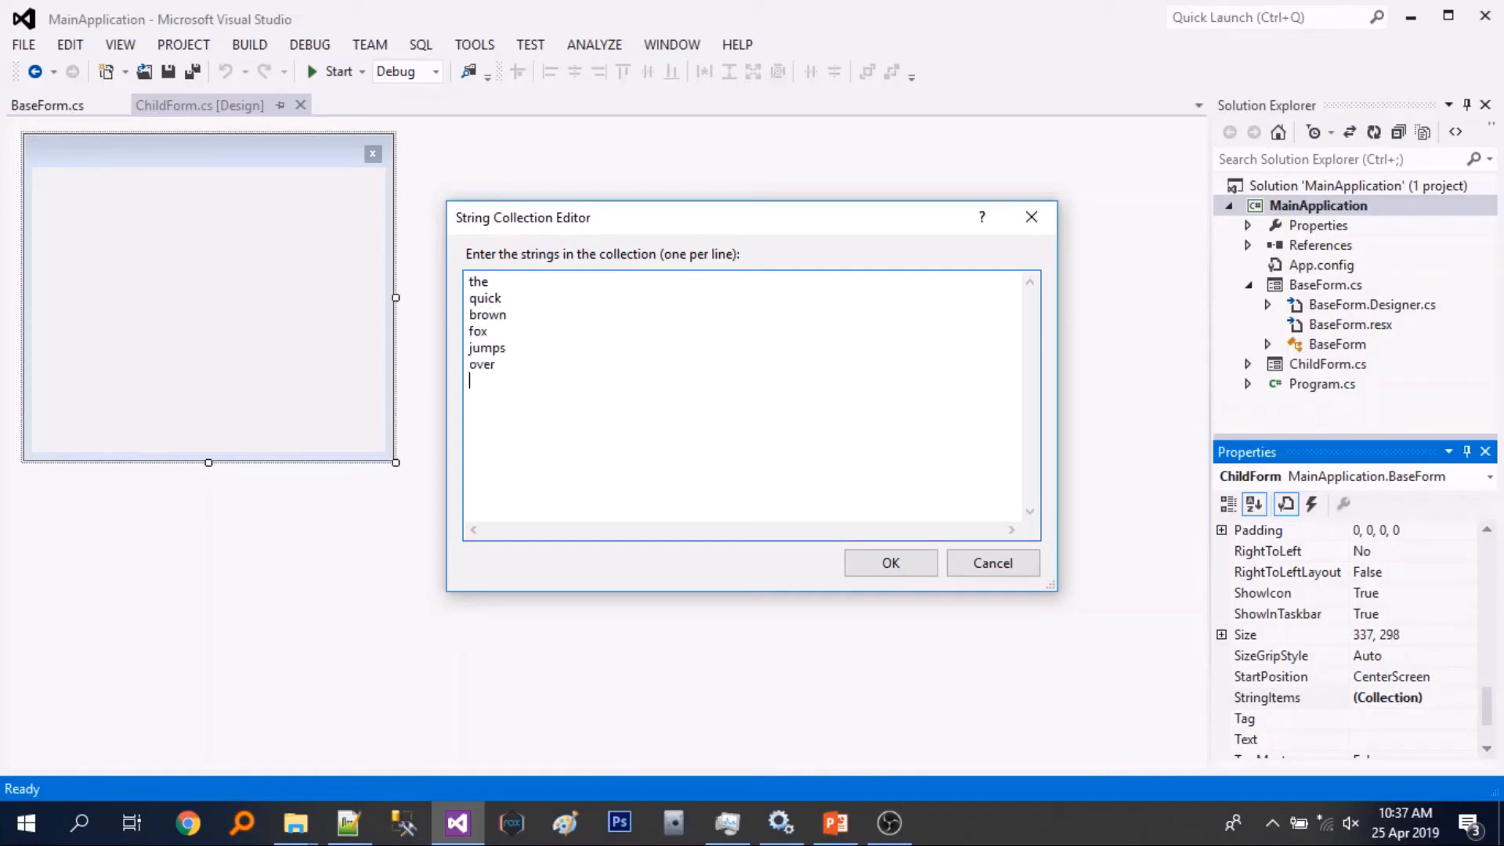
text(the)
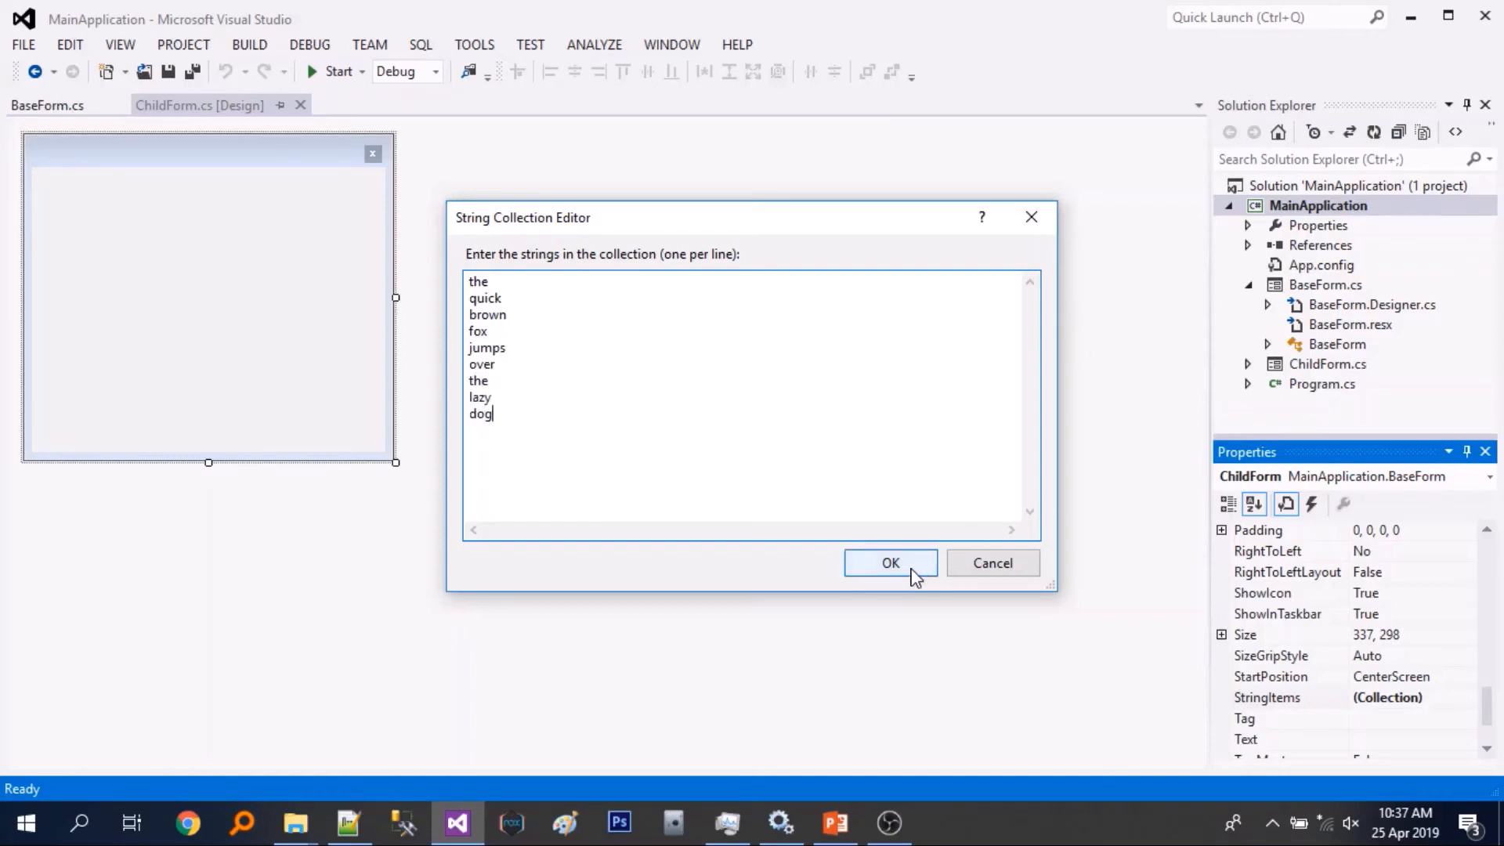
click(889, 563)
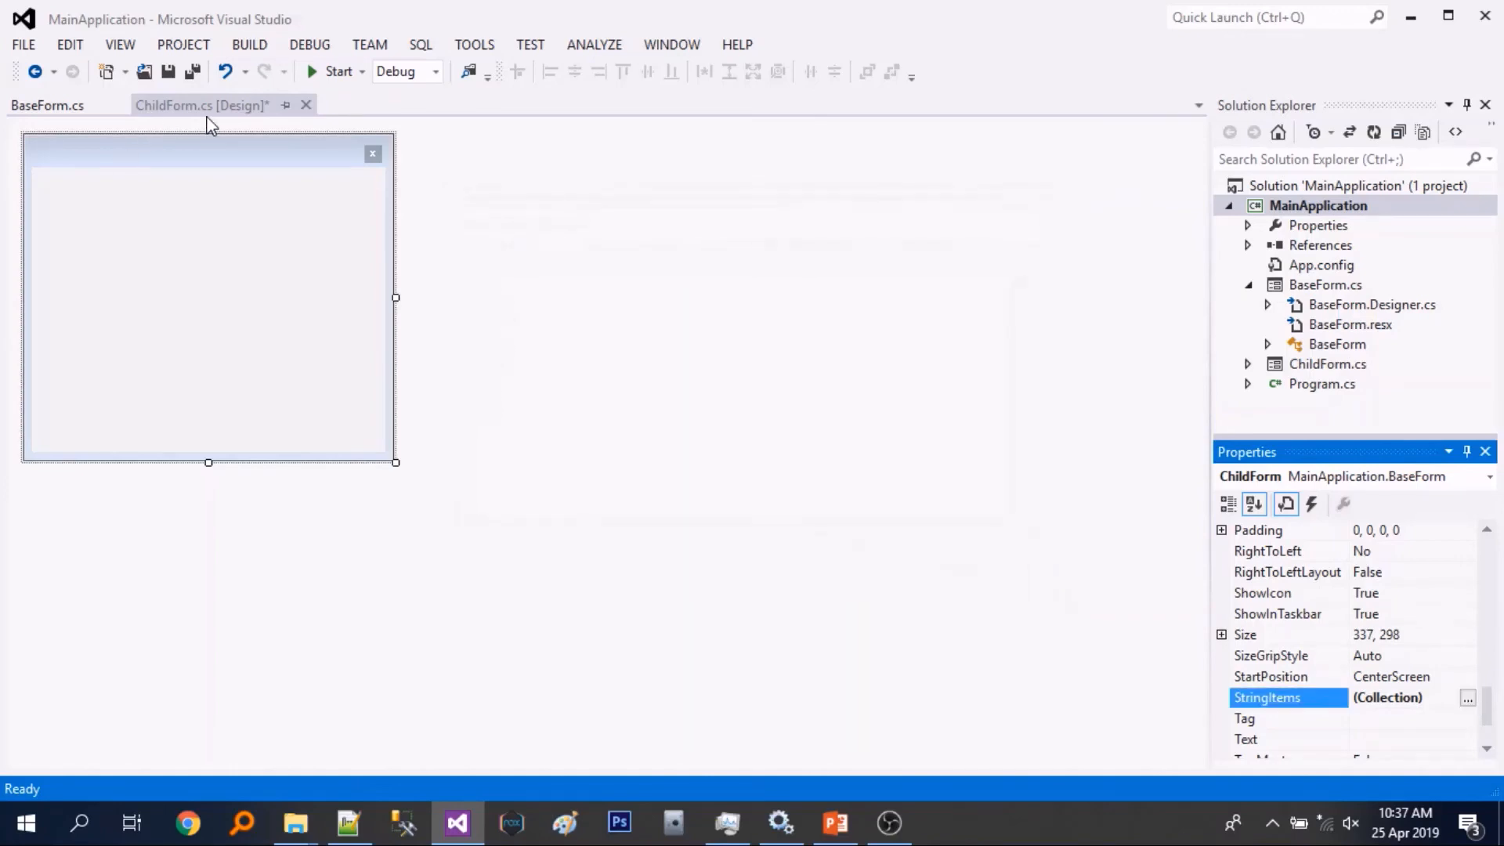
- Reopen ChildForm.cs in the designer and its StringItems editor to verify all nine words remain
key(Ctrl+S)
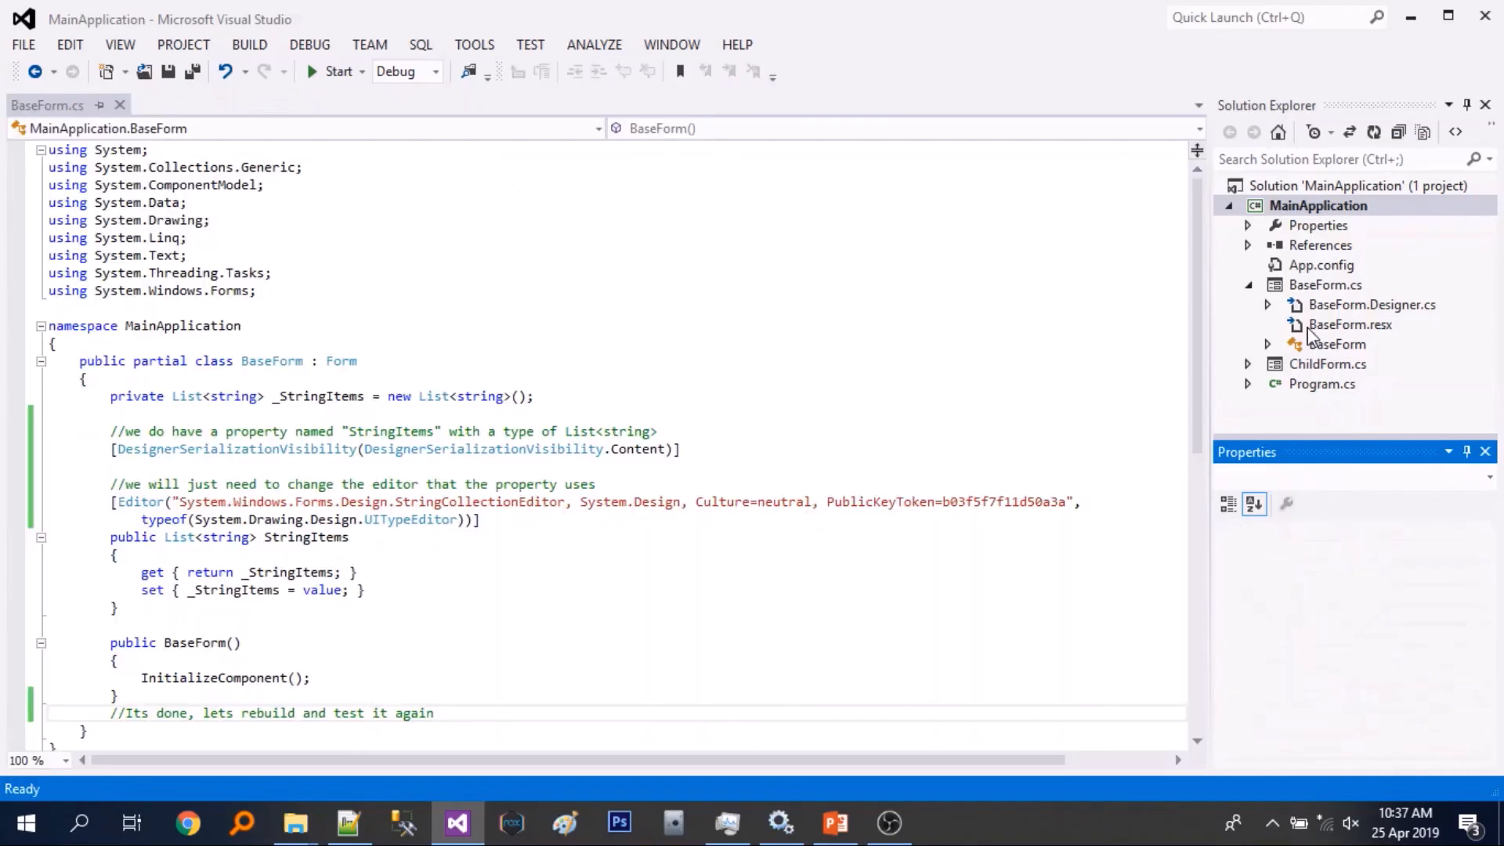
double_click(1326, 364)
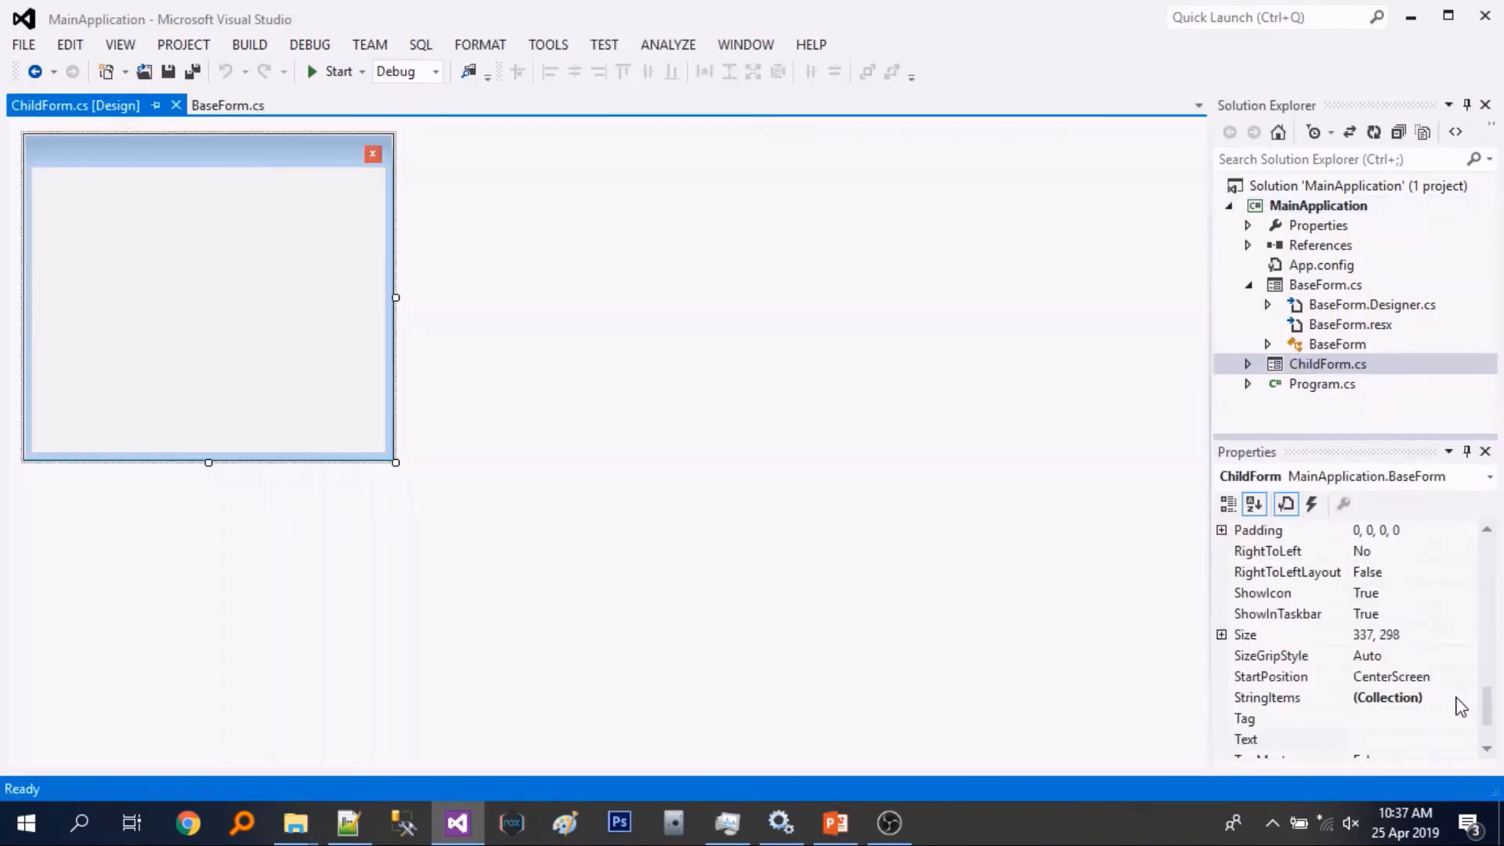
click(1388, 697)
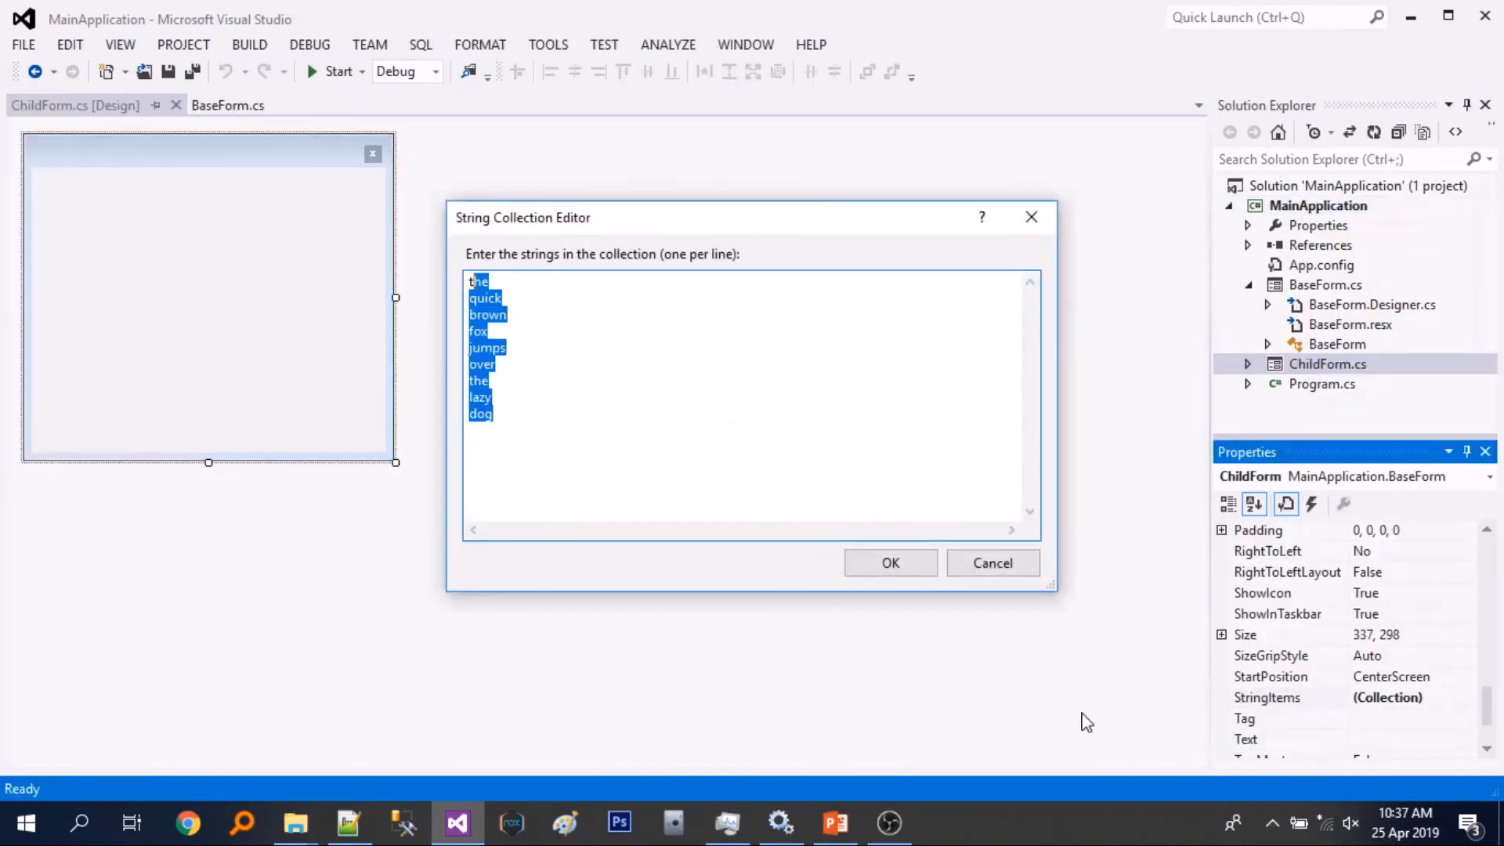